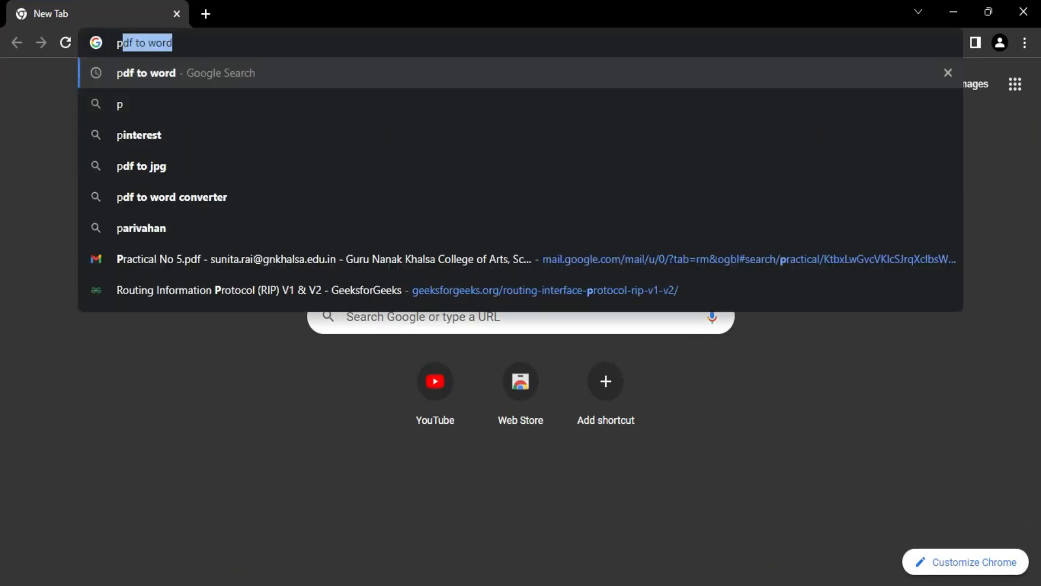
# - Search Google for 'python download' from the Chrome address bar
pyautogui.write('python download')
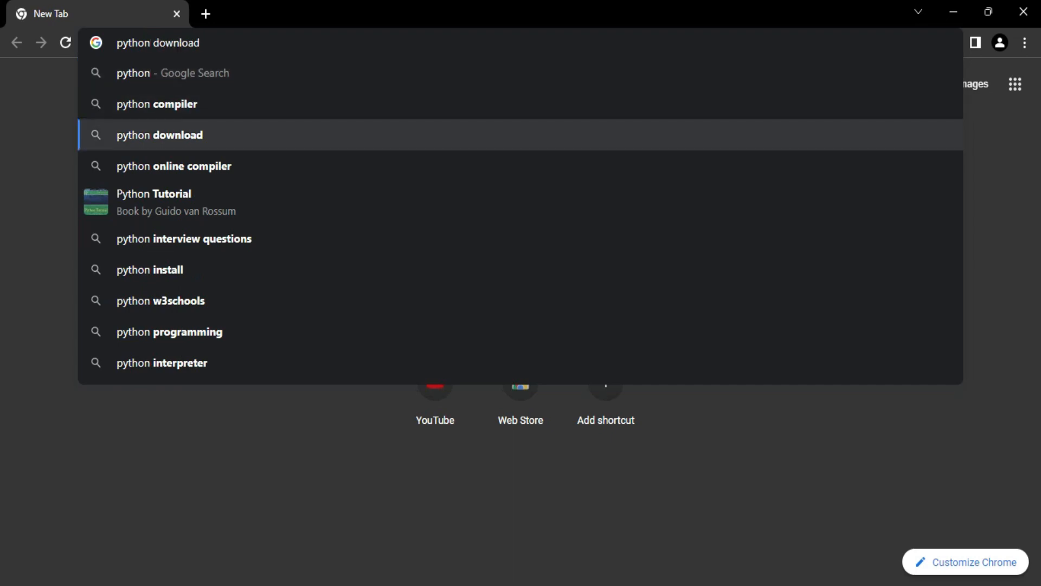
pyautogui.click(158, 135)
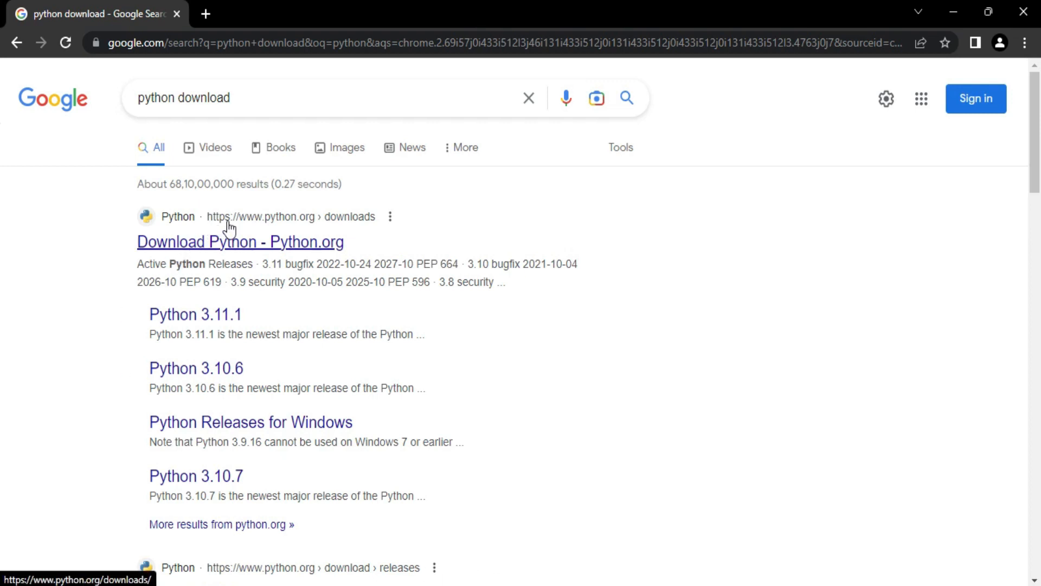
pyautogui.moveTo(286, 225)
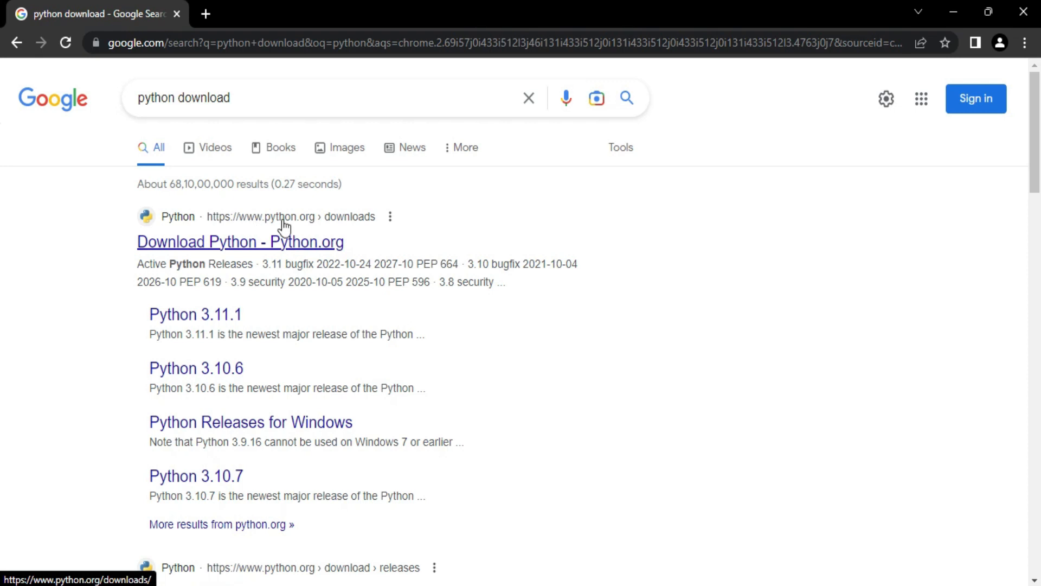
pyautogui.moveTo(268, 251)
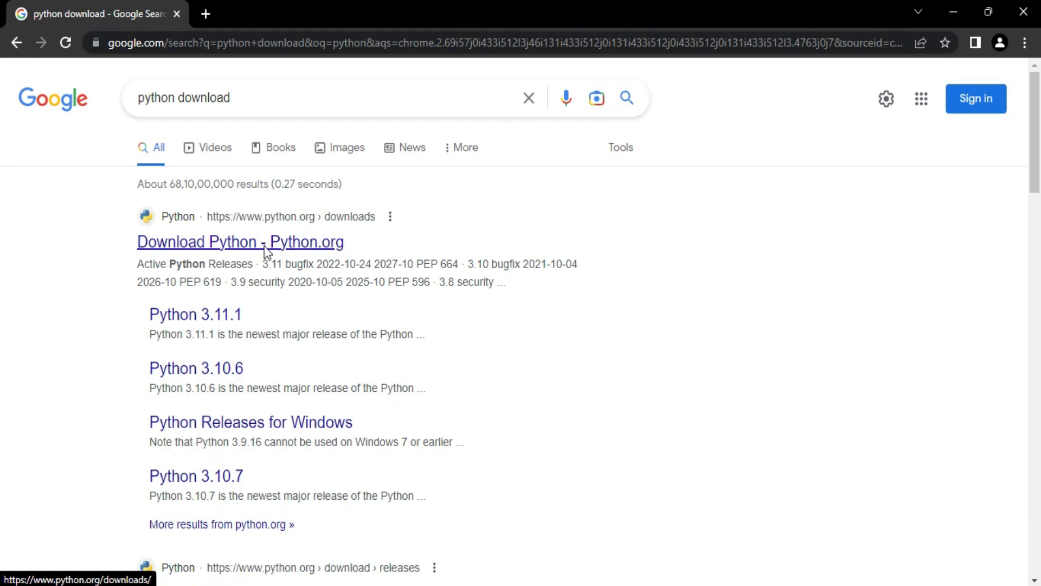
# - Go to the Python.org downloads page and download the Python 3.11.2 Windows installer
pyautogui.click(239, 241)
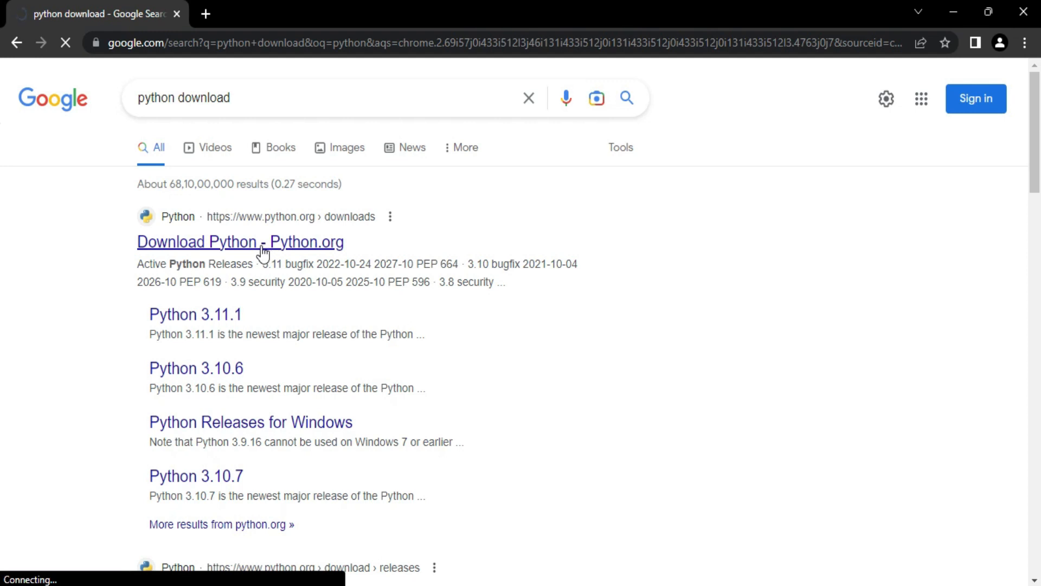
pyautogui.click(239, 241)
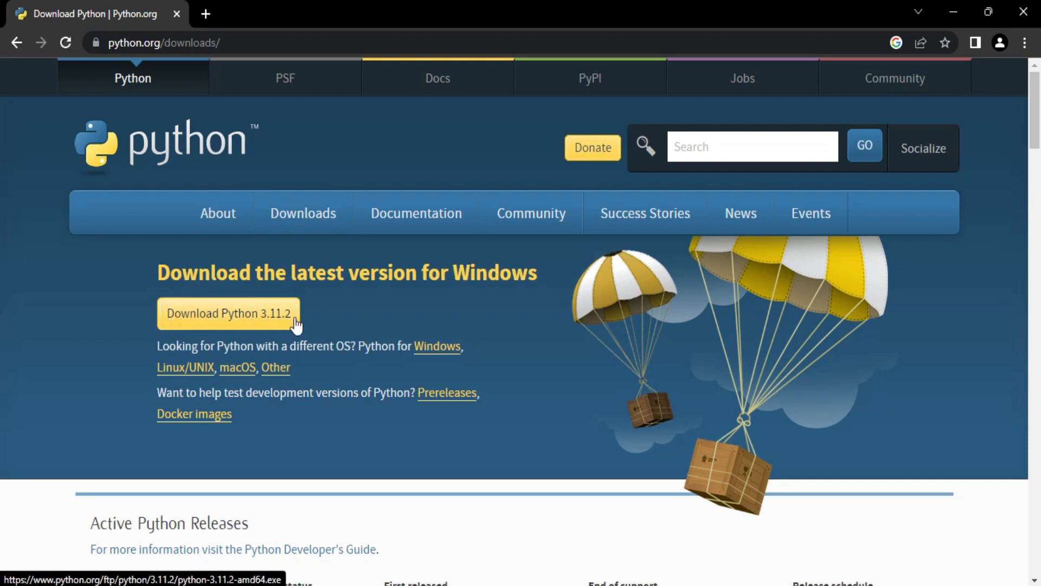
pyautogui.moveTo(314, 316)
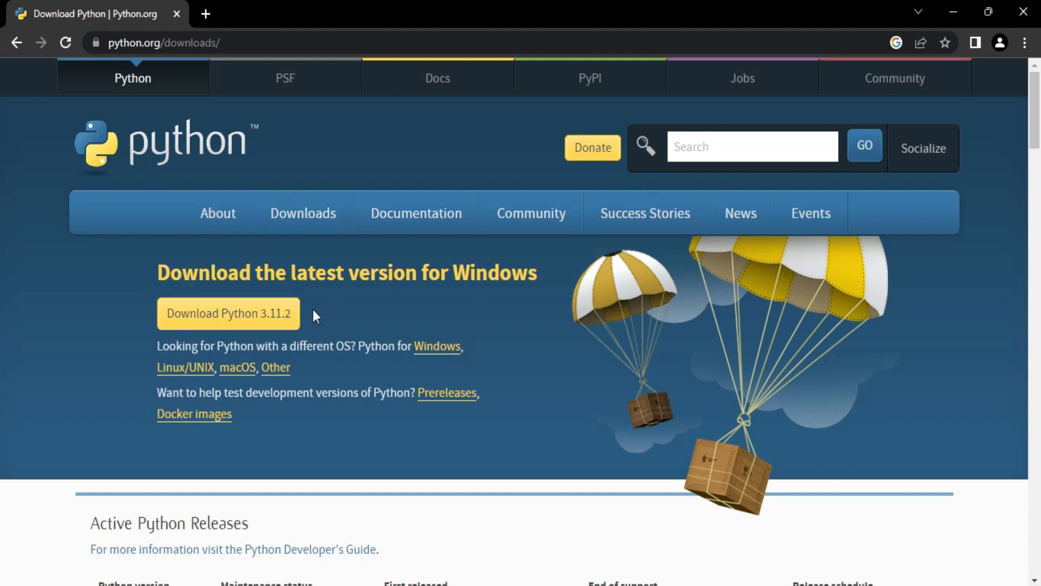
pyautogui.moveTo(338, 349)
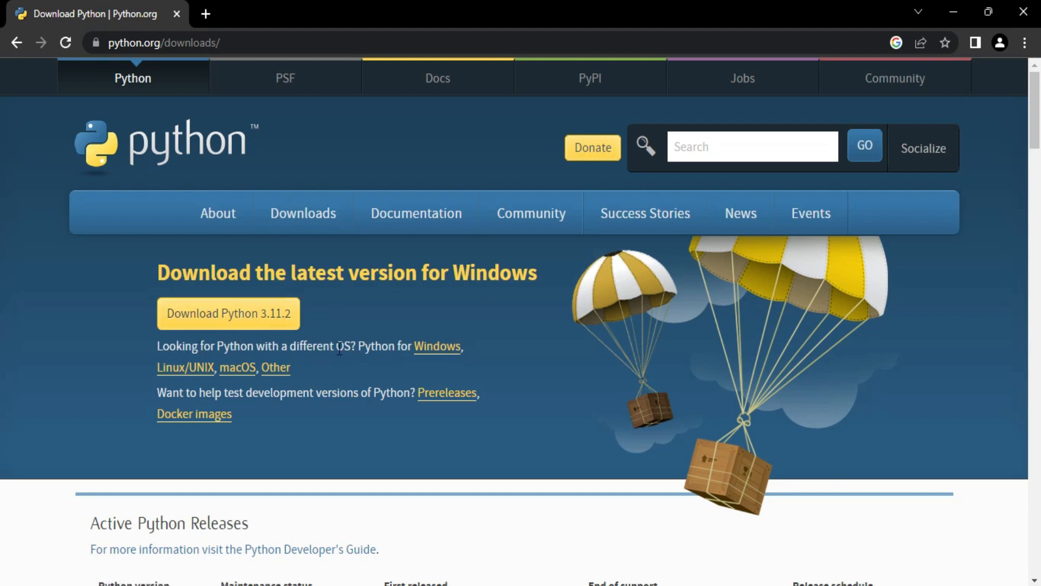
pyautogui.moveTo(275, 369)
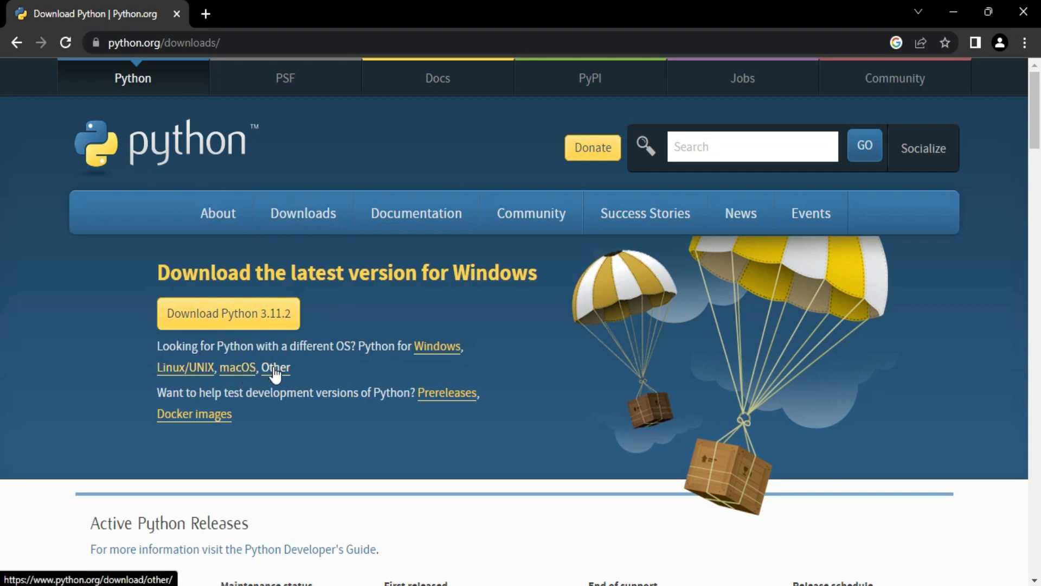
pyautogui.moveTo(228, 313)
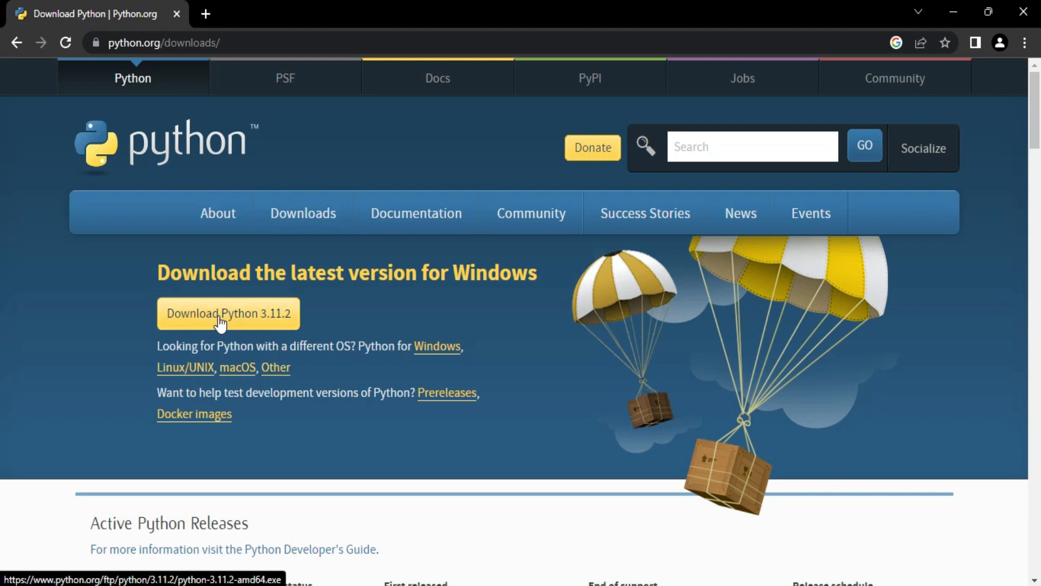
pyautogui.click(227, 313)
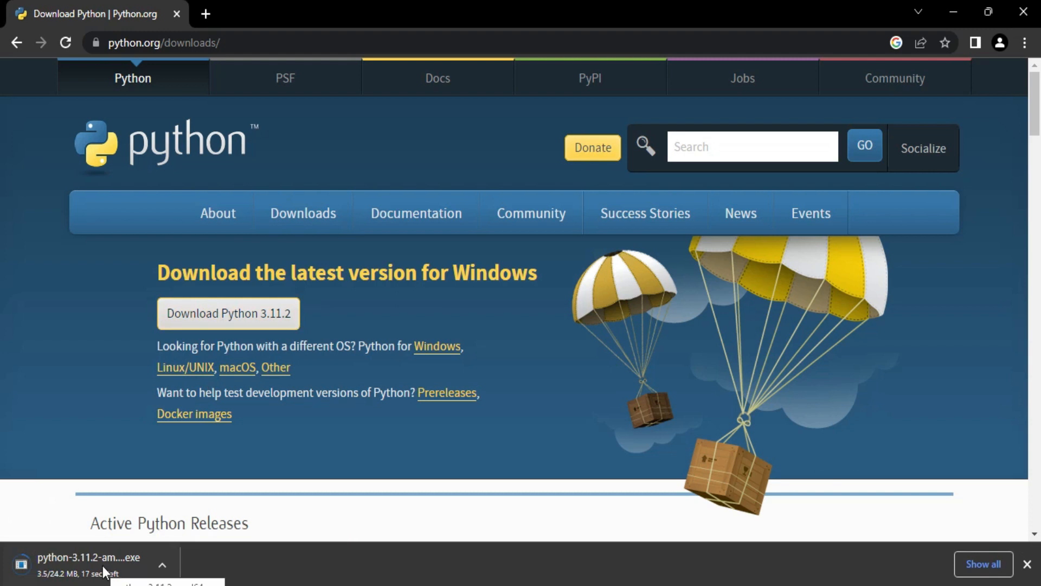
pyautogui.moveTo(240, 546)
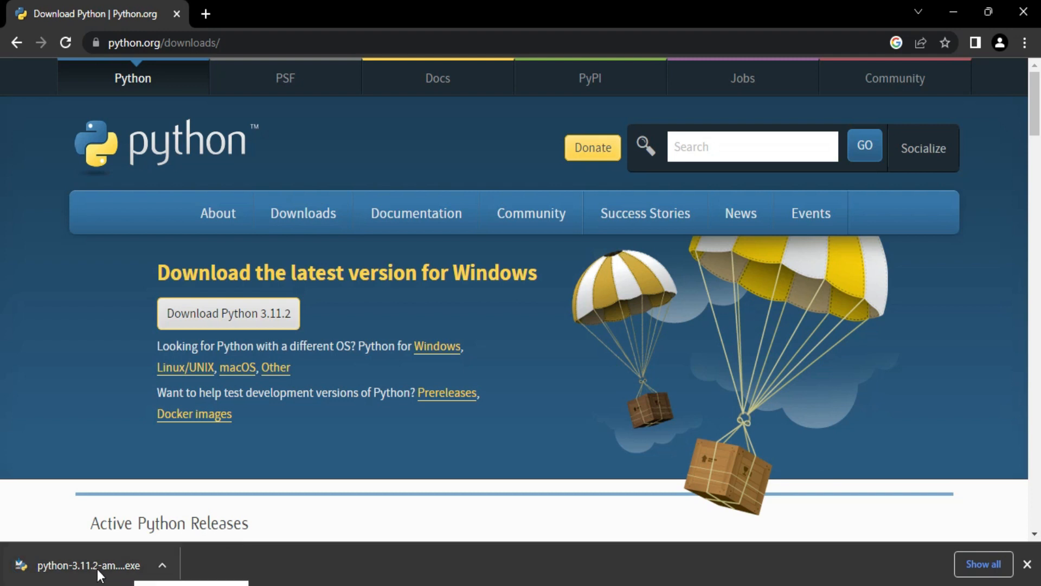
# - Launch the downloaded installer and enable 'Add python.exe to PATH'
pyautogui.click(87, 565)
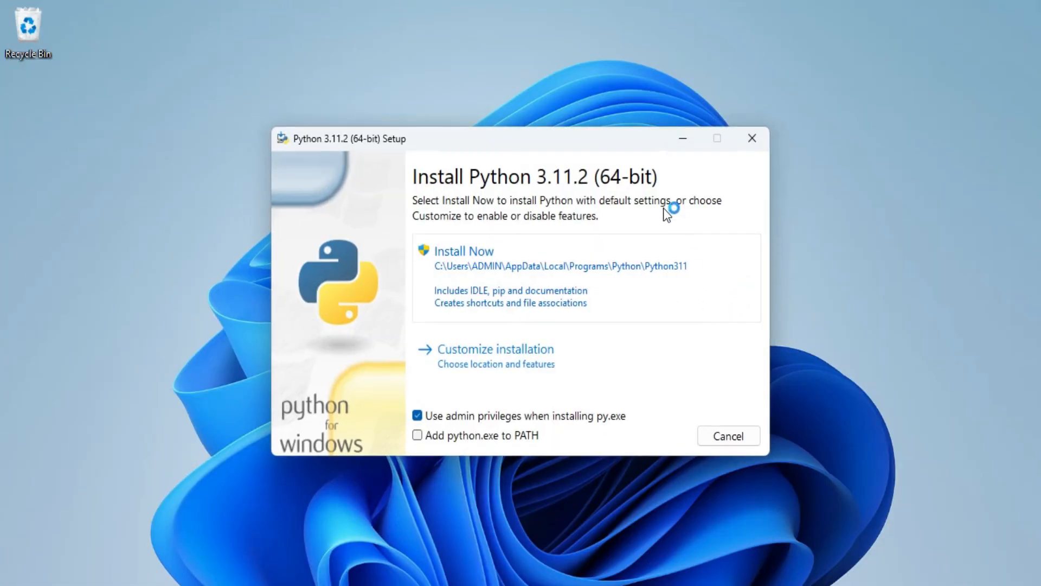
pyautogui.moveTo(528, 209)
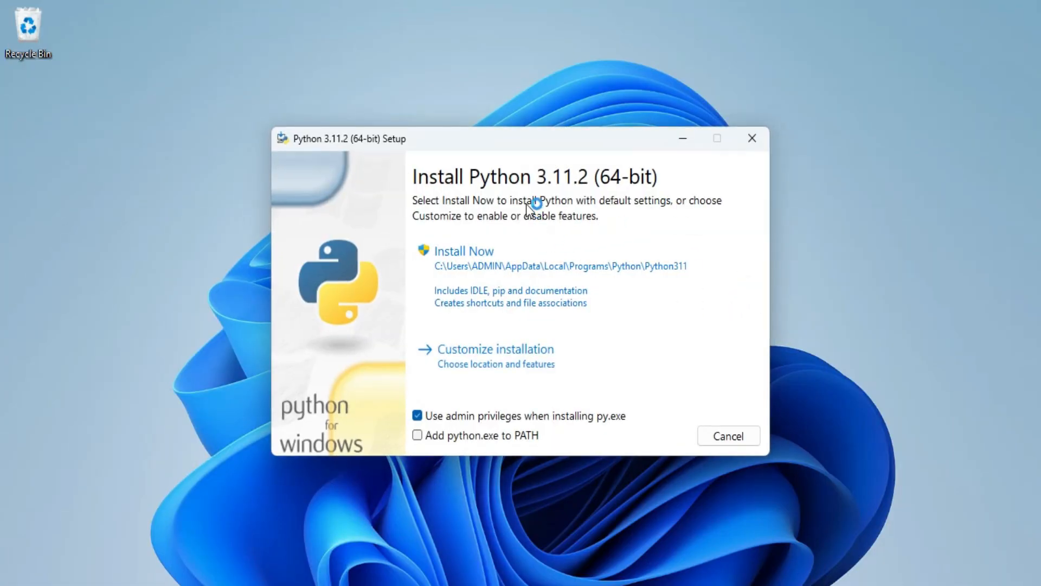
pyautogui.moveTo(511, 244)
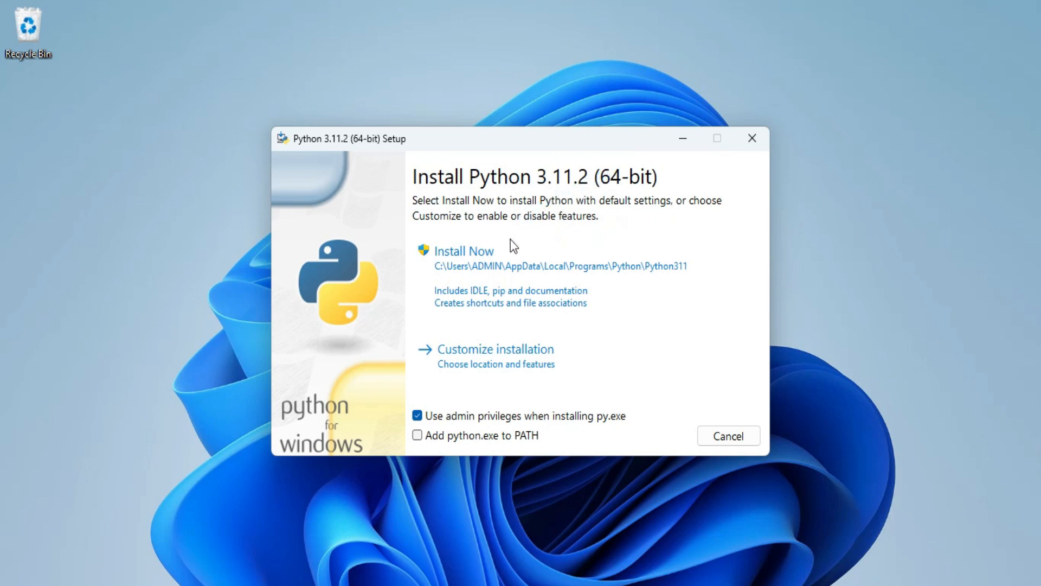
pyautogui.moveTo(518, 338)
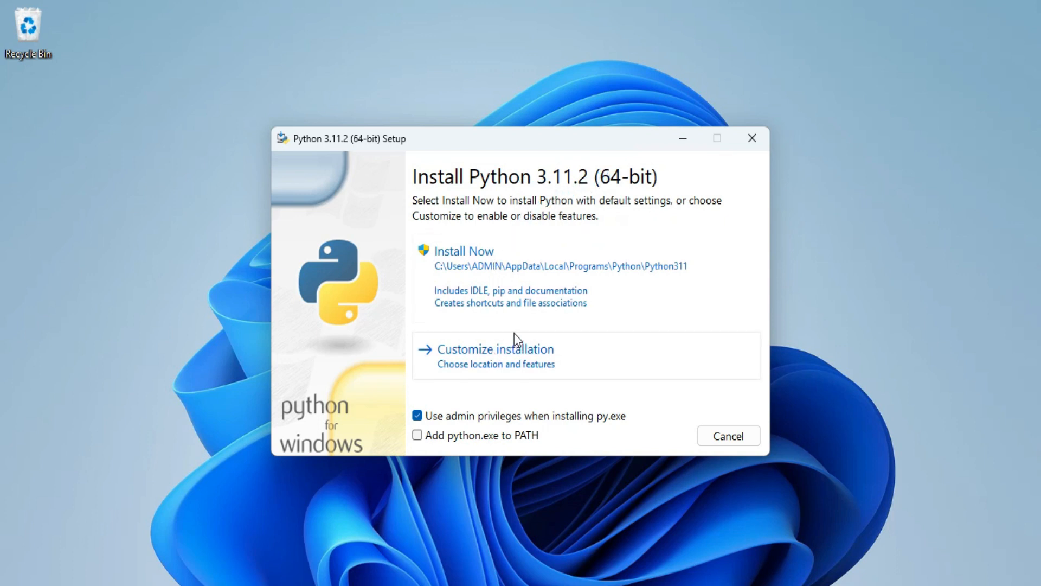
pyautogui.moveTo(484, 360)
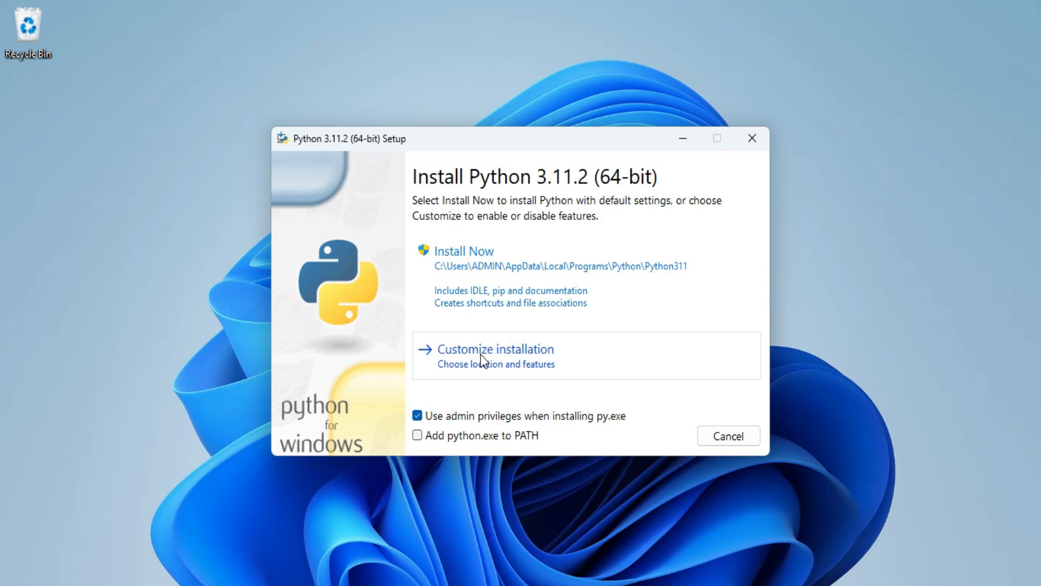
pyautogui.moveTo(450, 413)
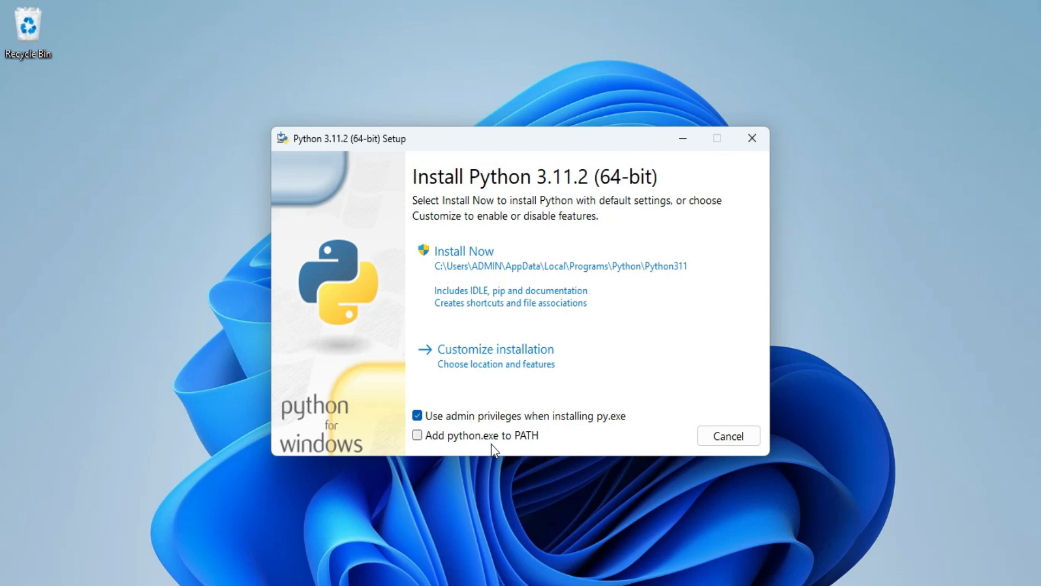
pyautogui.moveTo(425, 446)
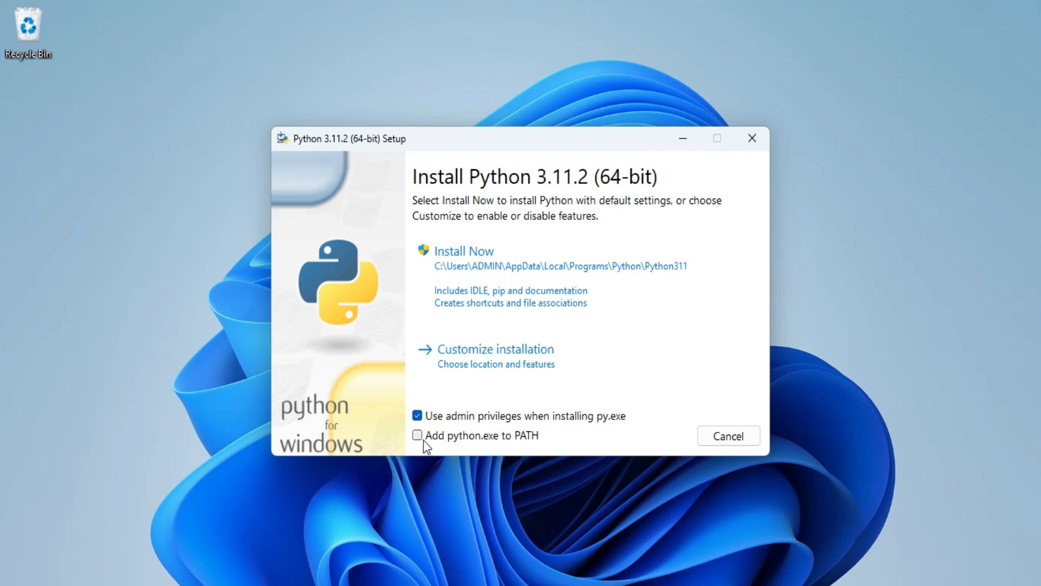
pyautogui.click(417, 435)
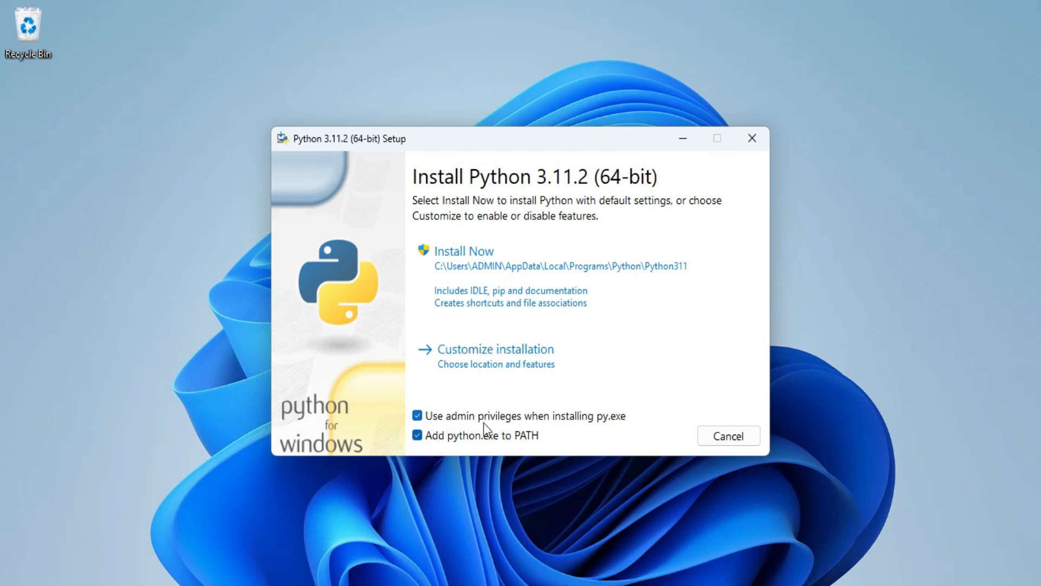
pyautogui.moveTo(540, 427)
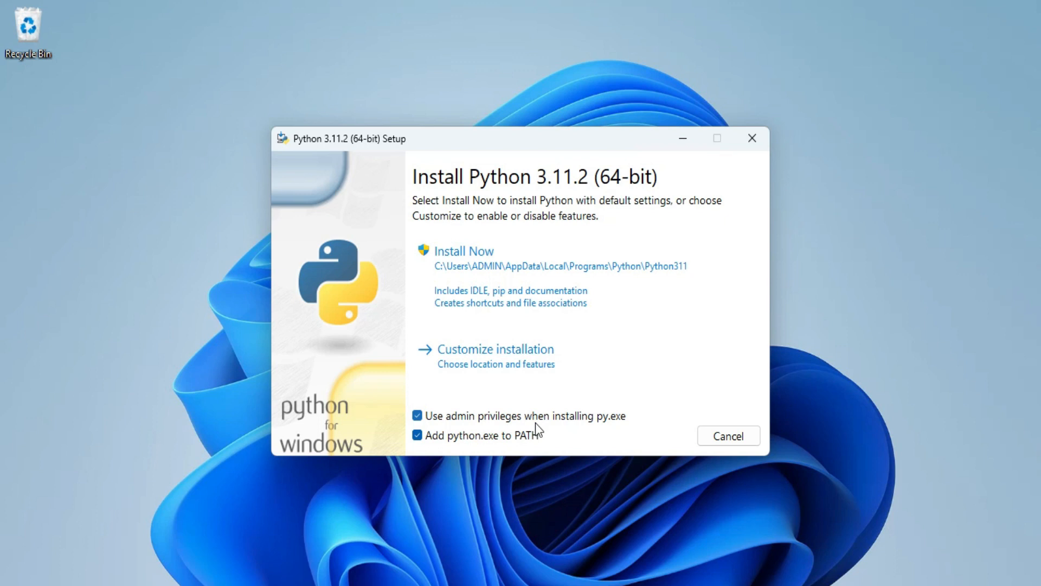
pyautogui.moveTo(596, 441)
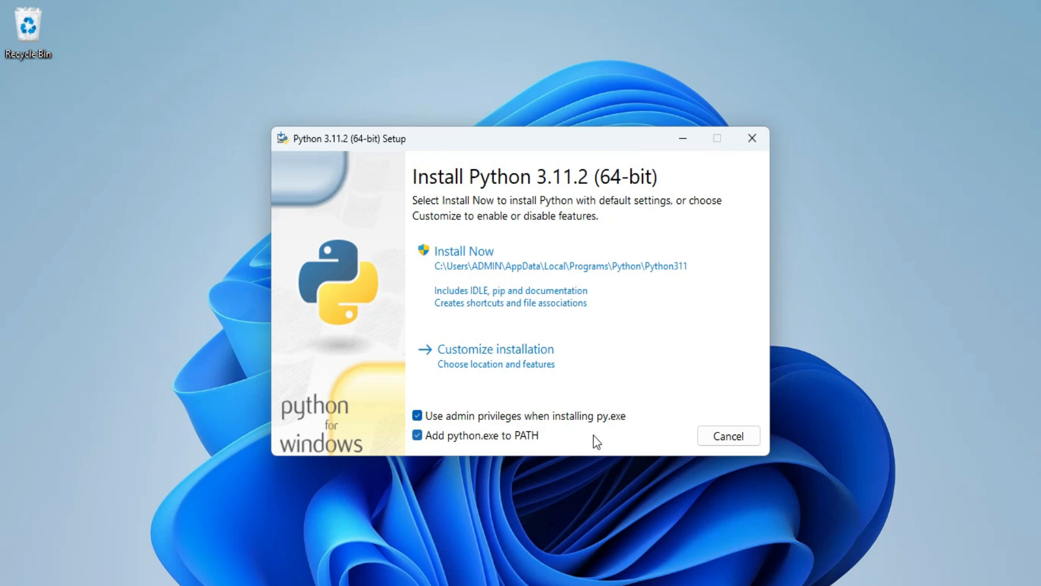
pyautogui.moveTo(495, 349)
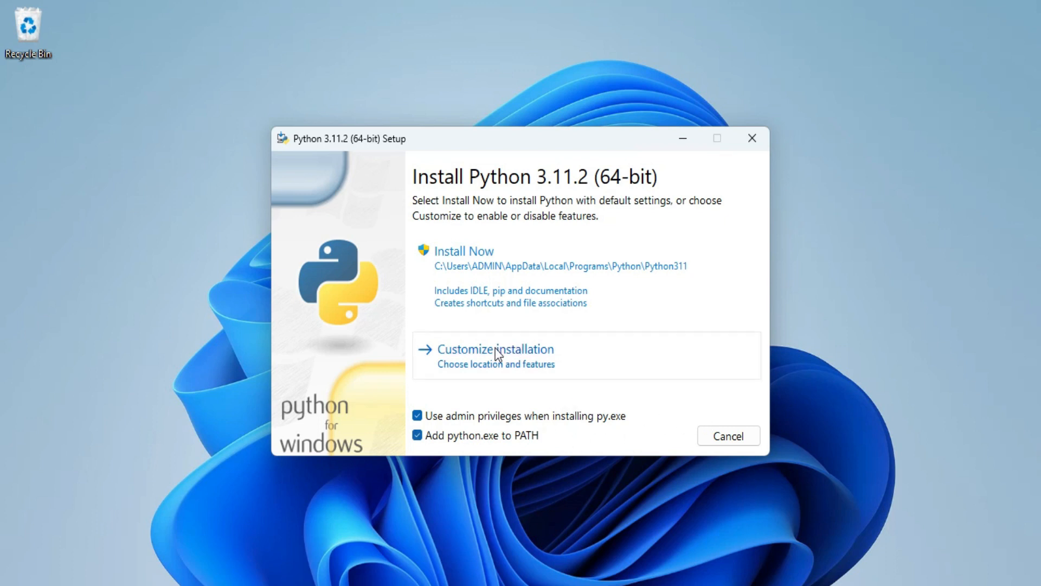
# - Choose Customize installation, keeping all optional features selected
pyautogui.click(494, 348)
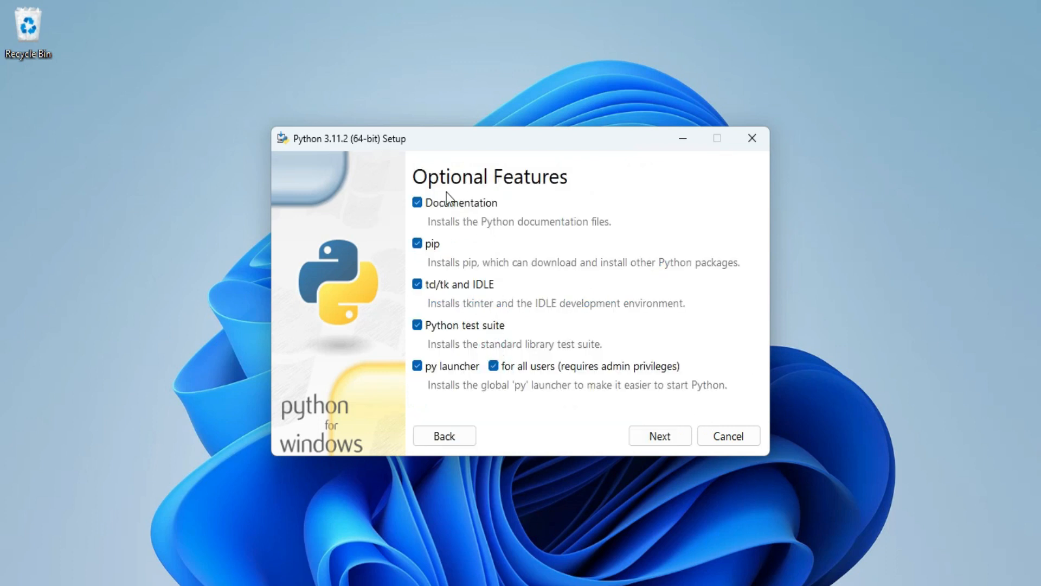
pyautogui.moveTo(583, 314)
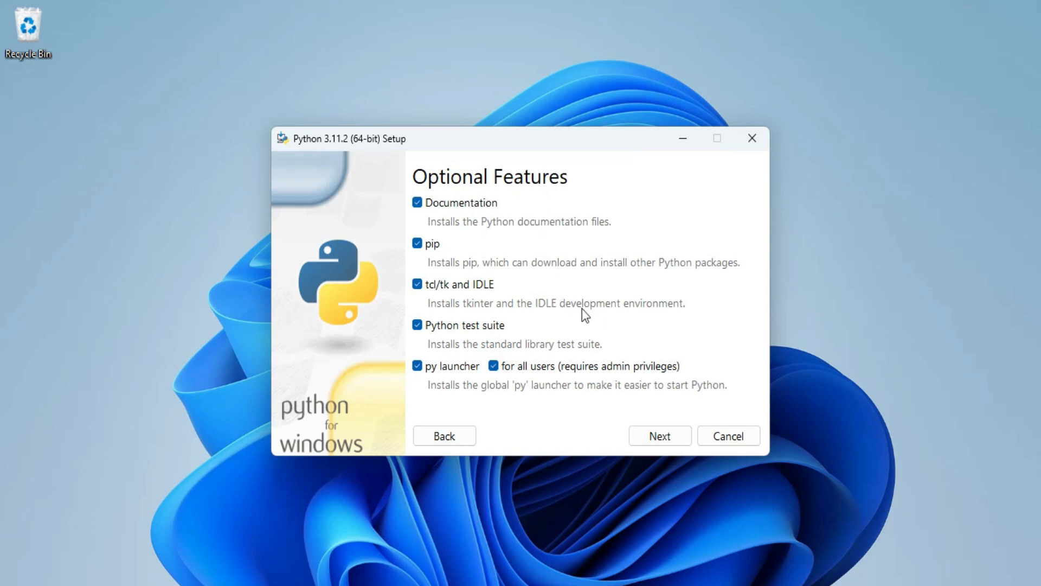
pyautogui.moveTo(603, 264)
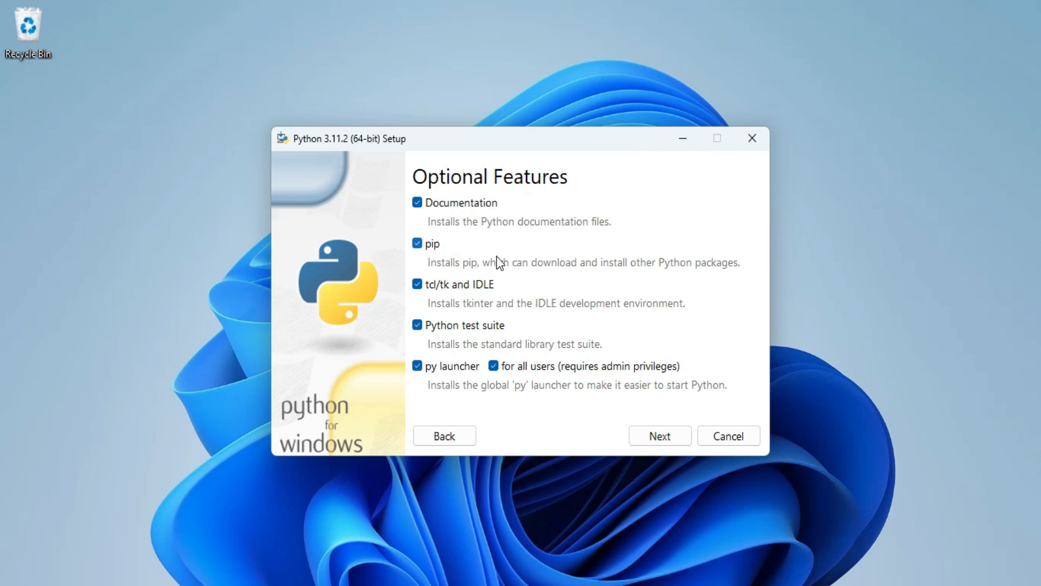
pyautogui.moveTo(623, 274)
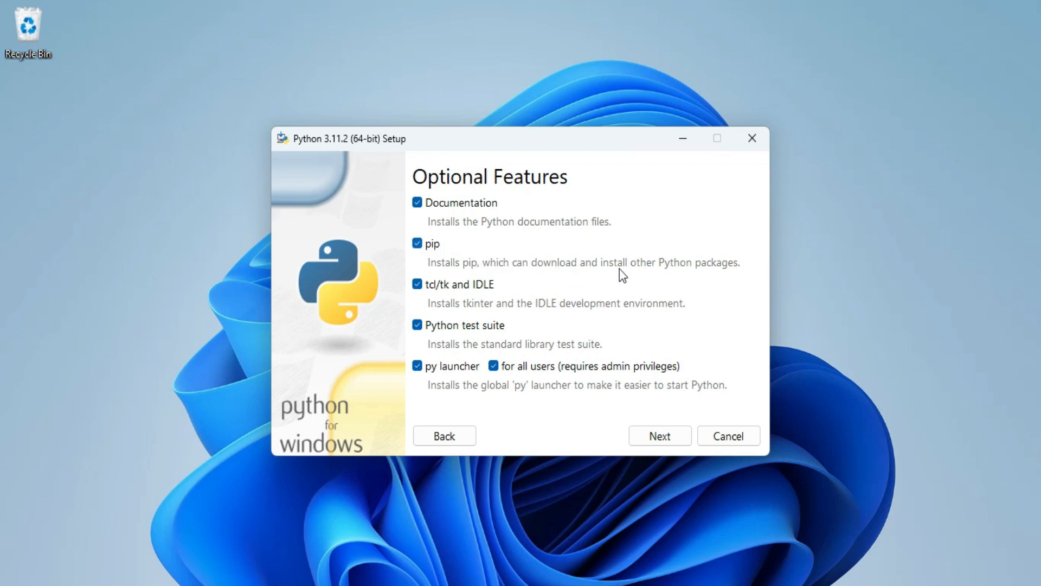
pyautogui.moveTo(628, 274)
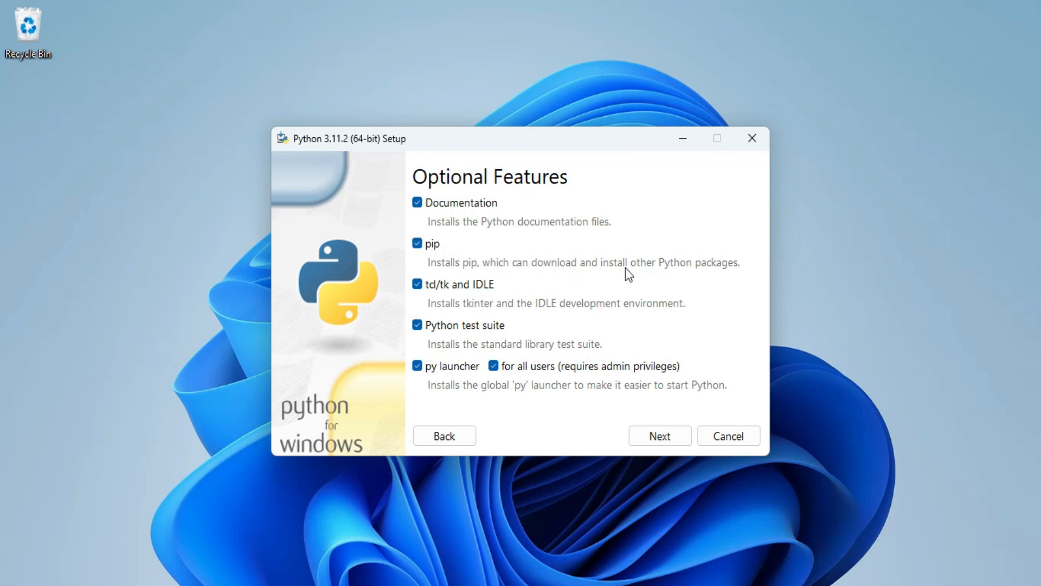
pyautogui.moveTo(539, 316)
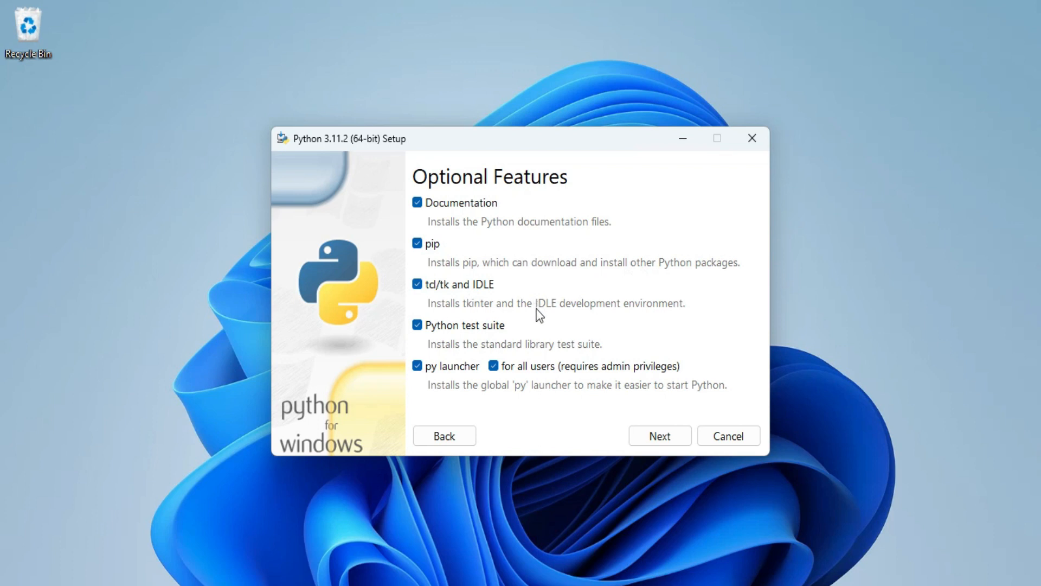
pyautogui.moveTo(657, 311)
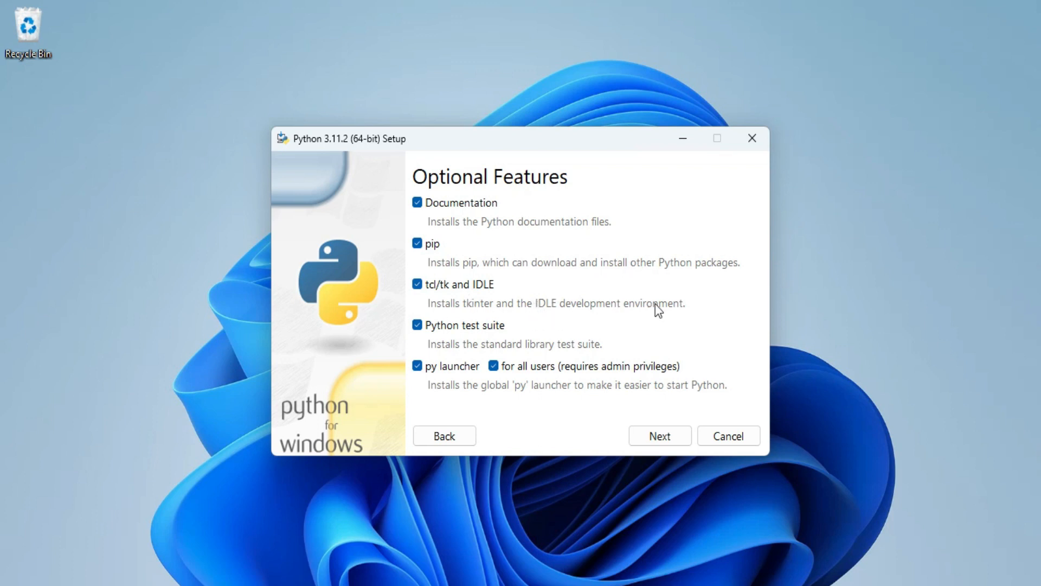
pyautogui.moveTo(560, 318)
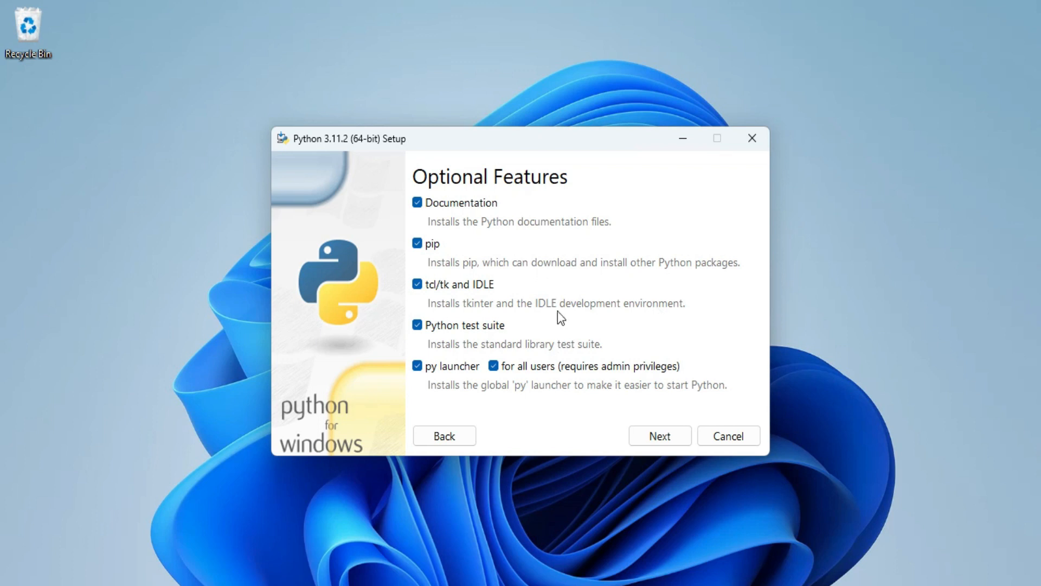
pyautogui.moveTo(659, 437)
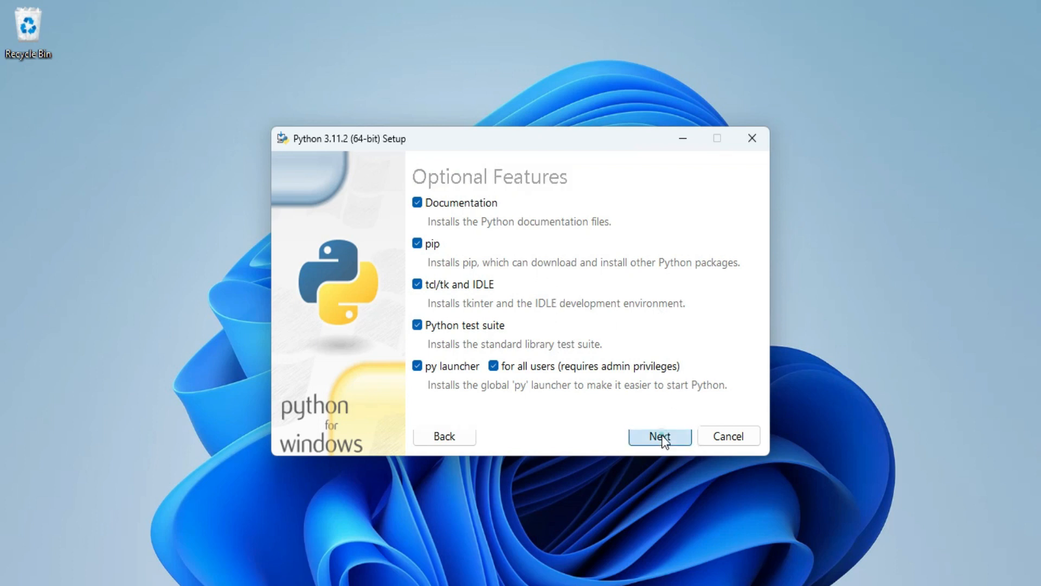
# - Install Python 3.11 for all users into C:\Program Files\Python311
pyautogui.click(660, 436)
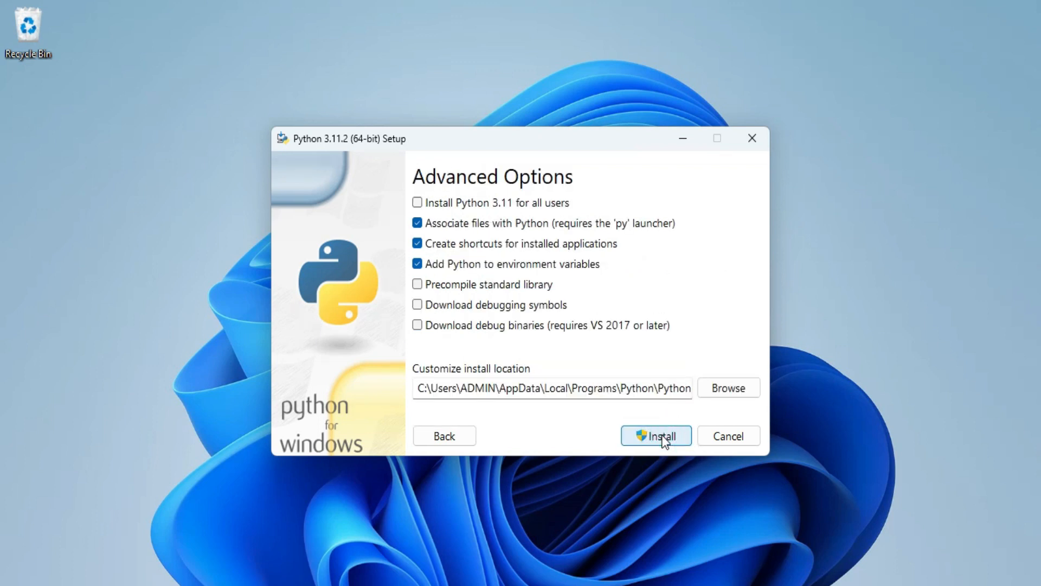
pyautogui.moveTo(453, 199)
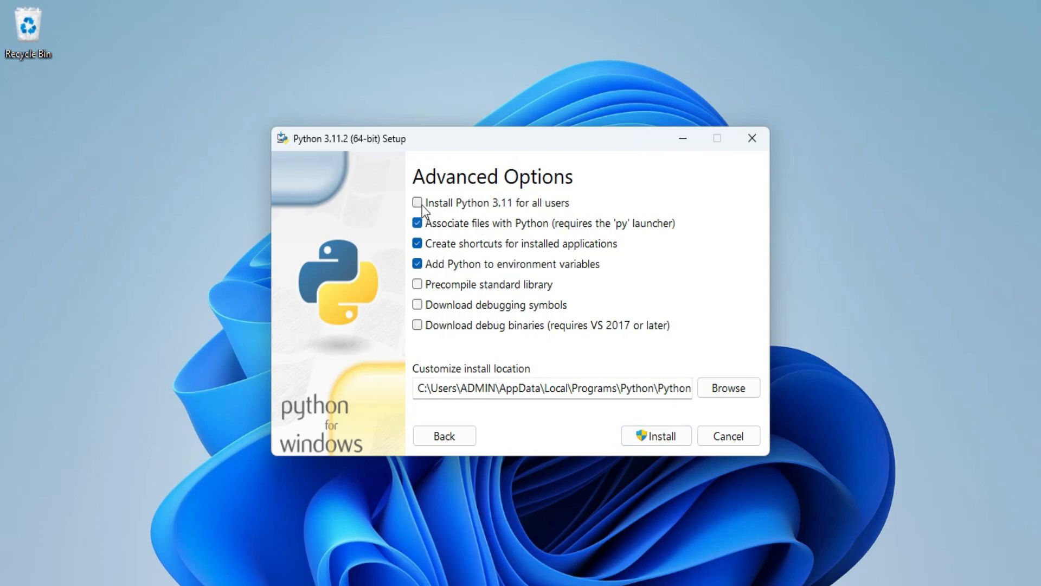
pyautogui.click(417, 203)
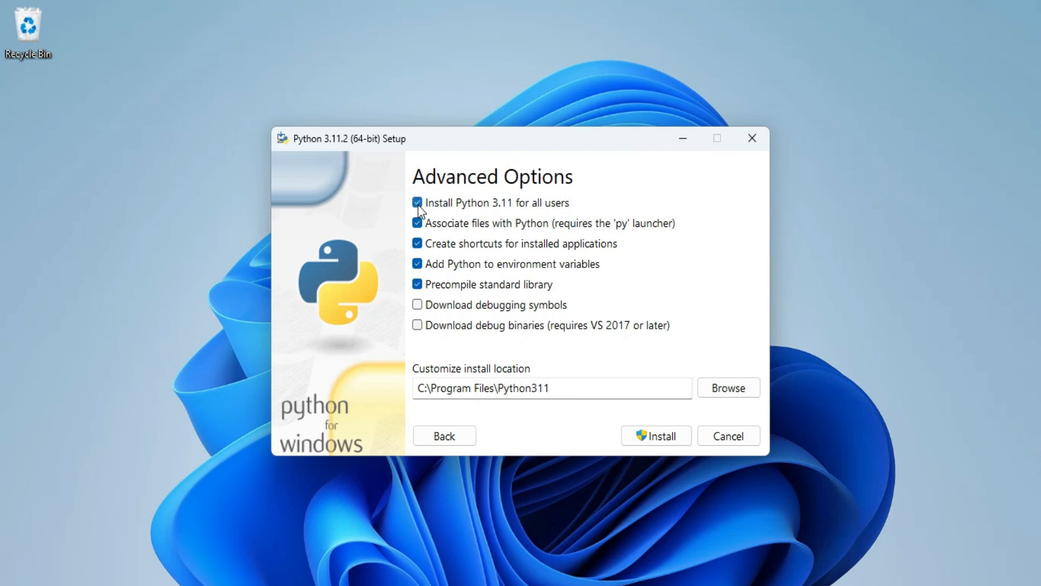
pyautogui.moveTo(508, 410)
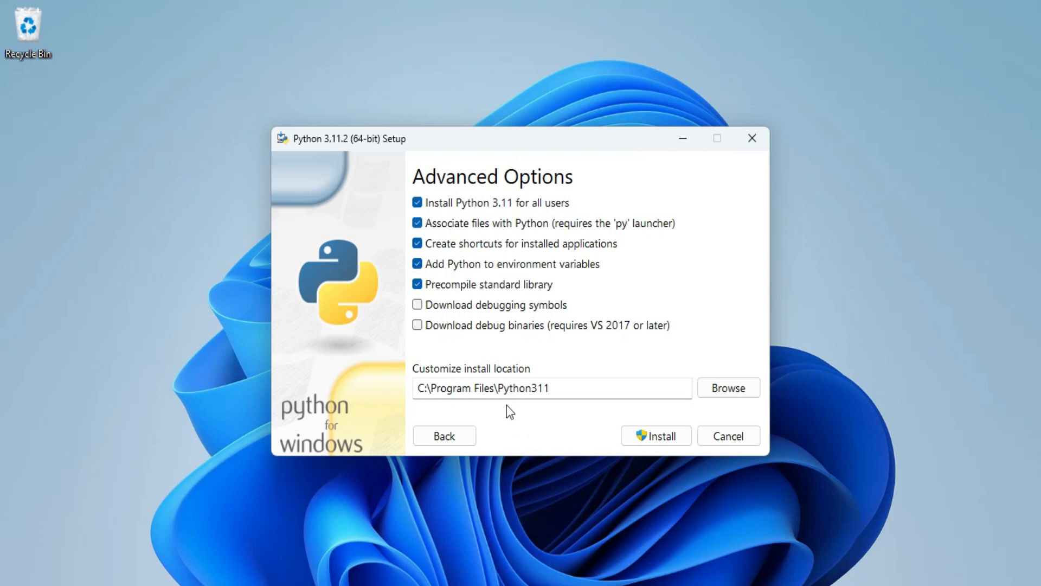
pyautogui.moveTo(483, 392)
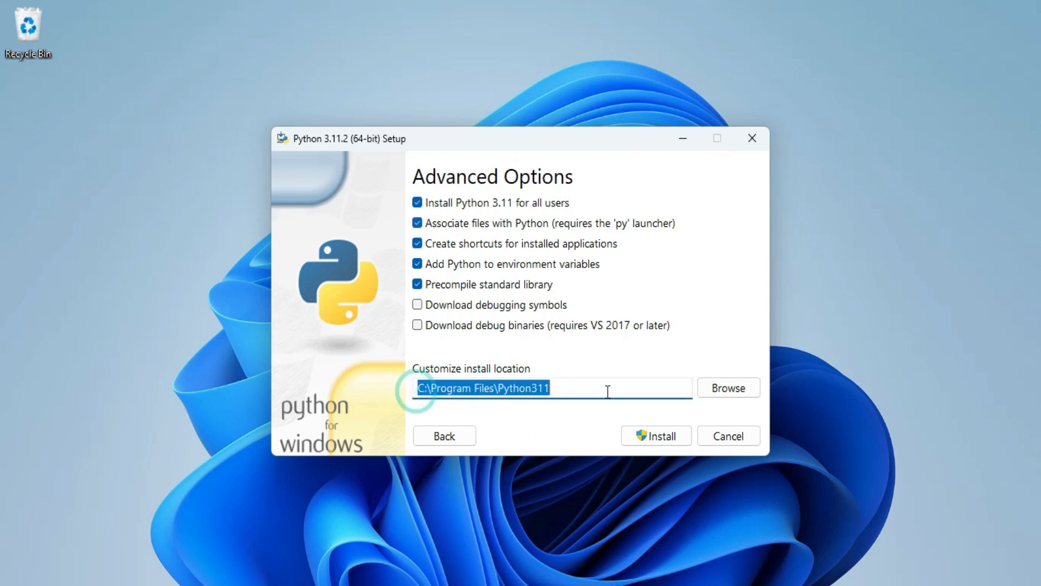
pyautogui.moveTo(728, 388)
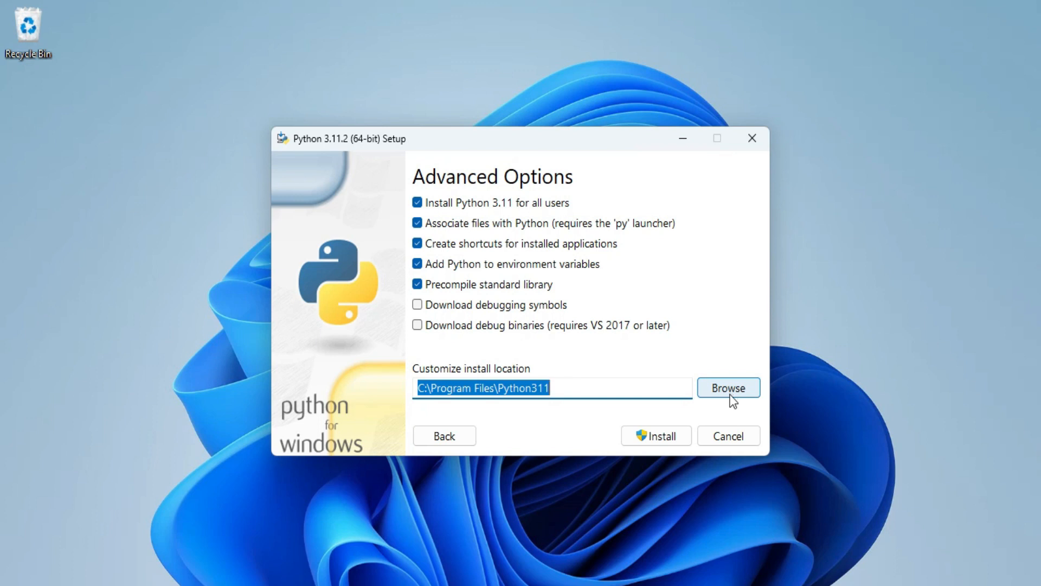
pyautogui.click(655, 436)
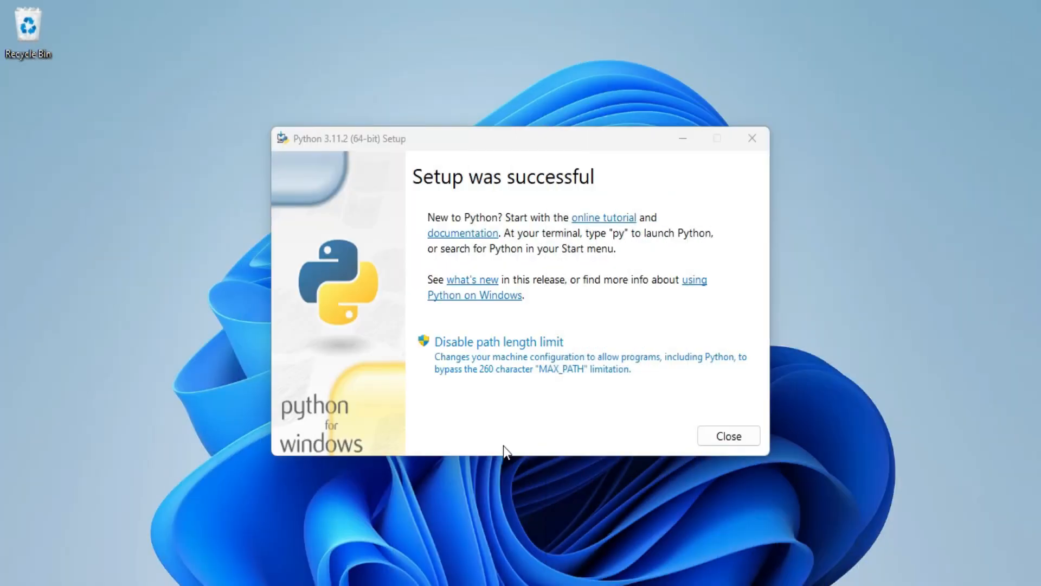
pyautogui.moveTo(437, 193)
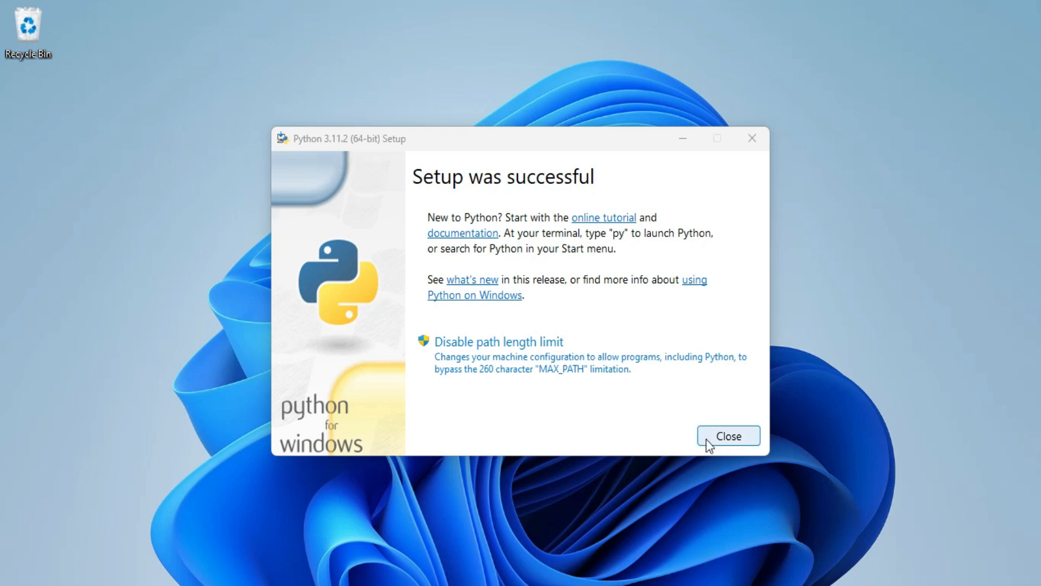
# - Close the installer after 'Setup was successful' appears
pyautogui.click(728, 436)
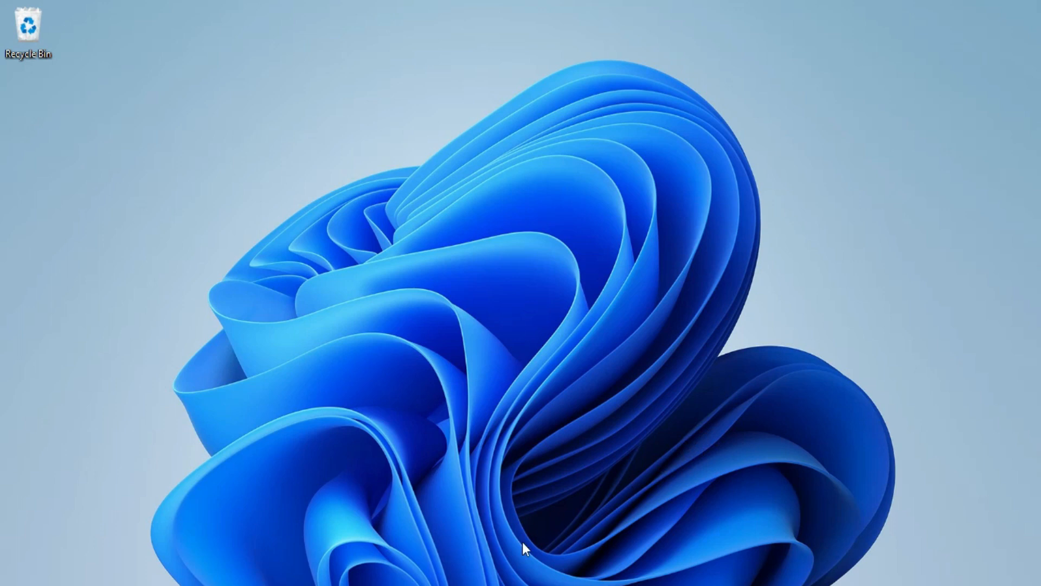
pyautogui.moveTo(707, 446)
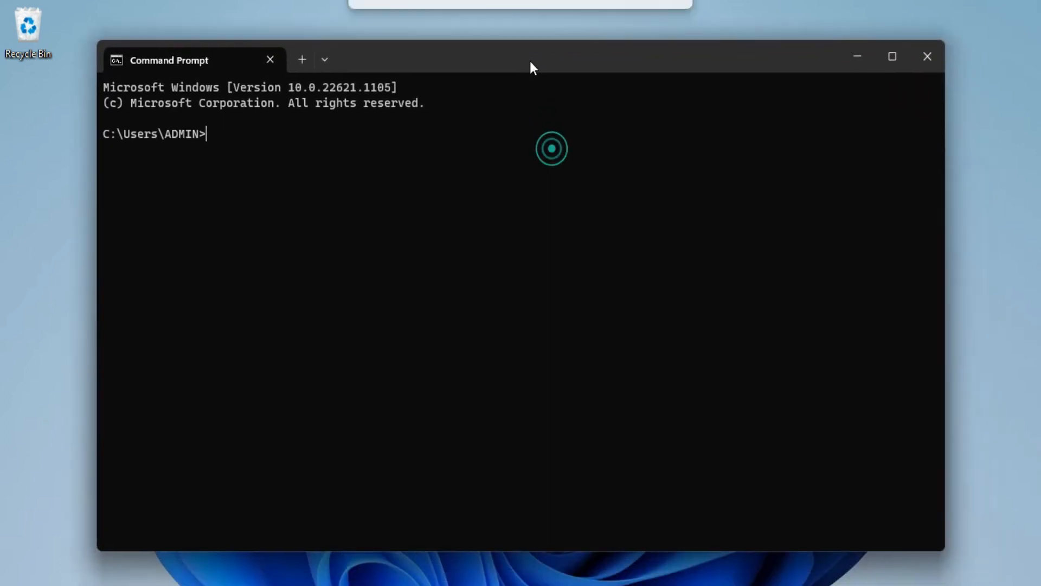
pyautogui.moveTo(462, 166)
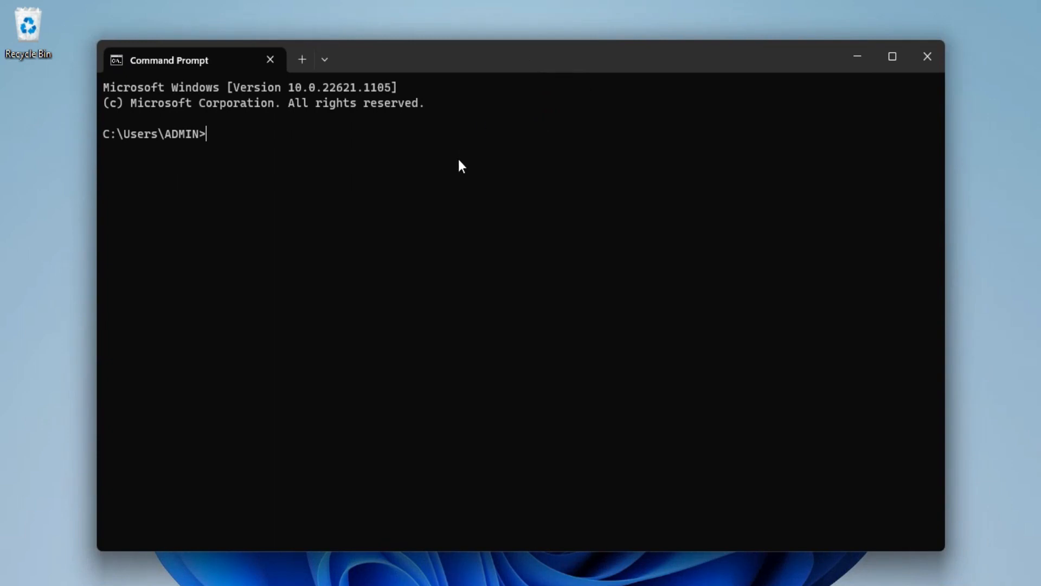
# - Run python --version and pip --version to confirm Python 3.11.2 and pip 22.3.1
pyautogui.write('pyt')
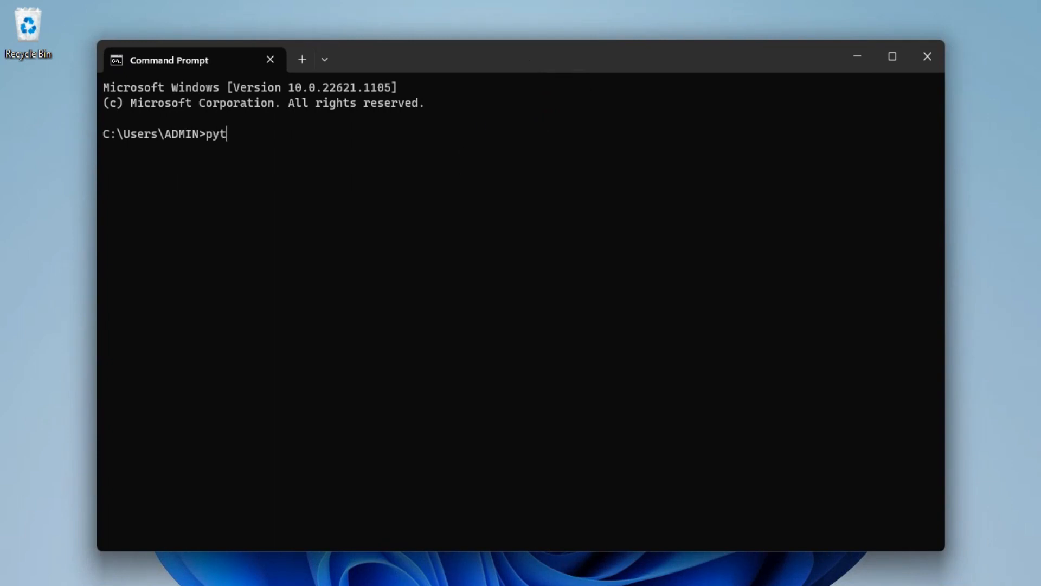
pyautogui.write('hon --v')
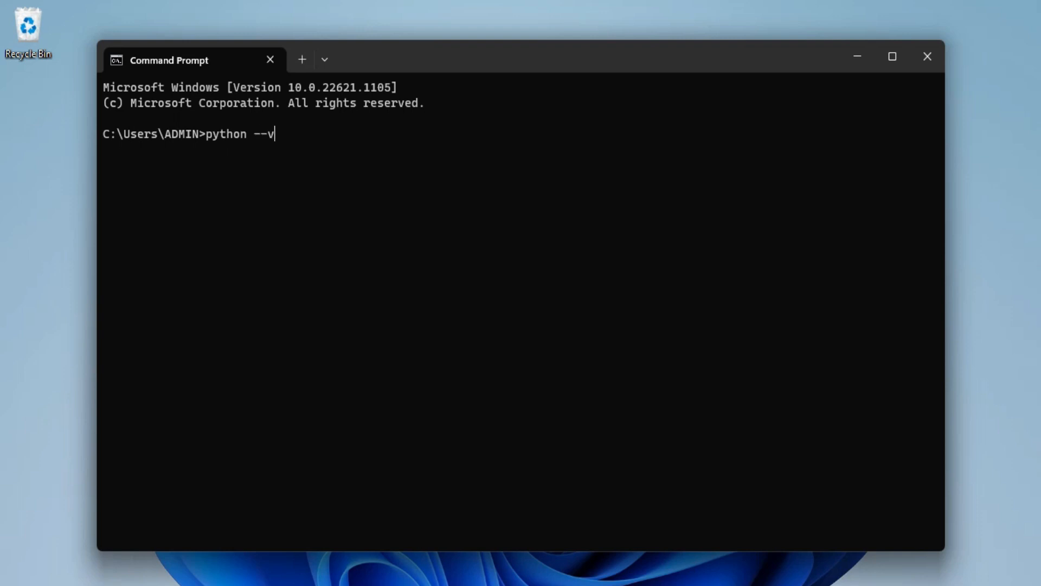
pyautogui.write('ersion')
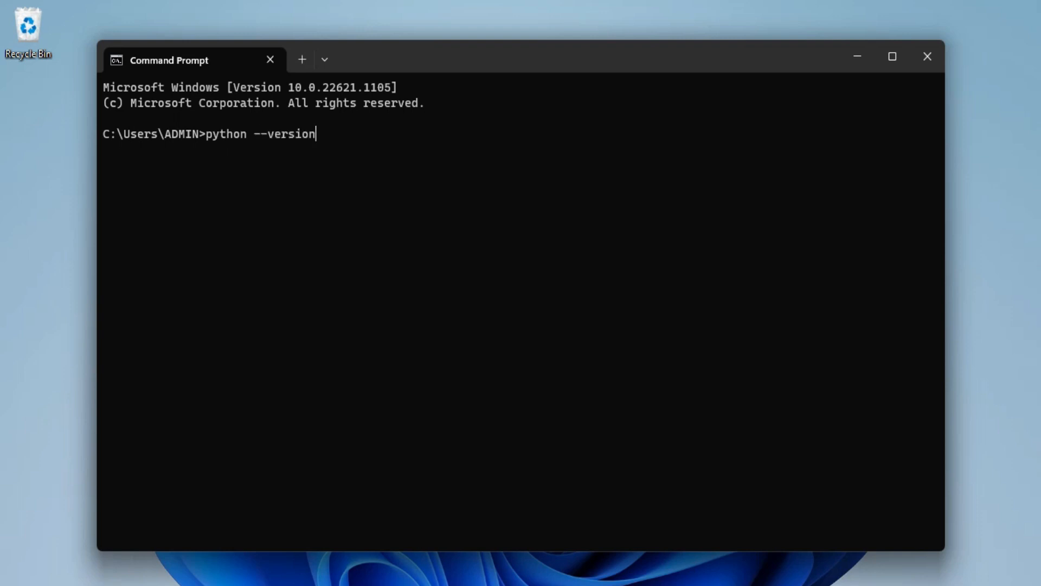
pyautogui.press('Return')
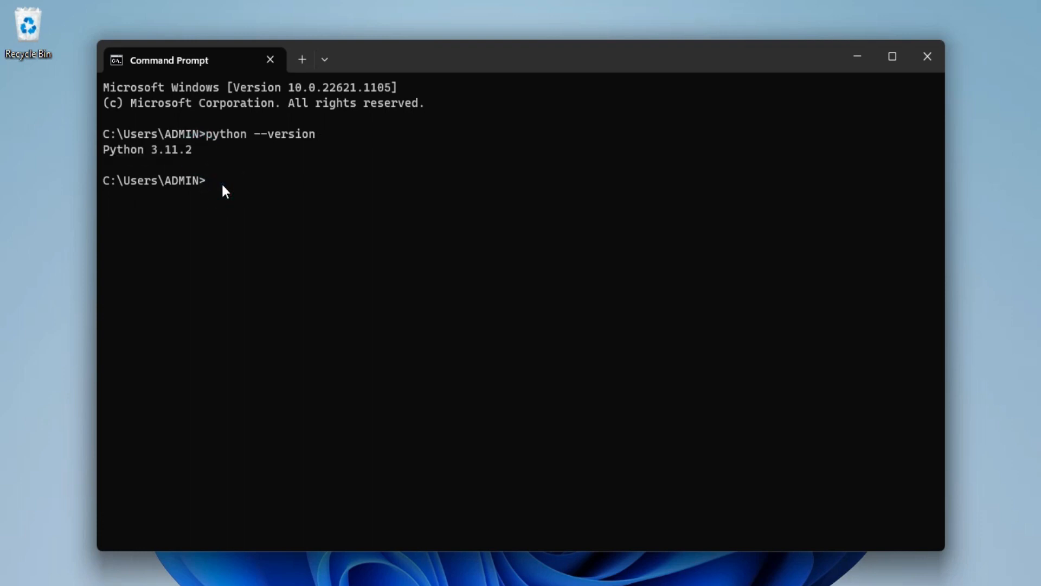
pyautogui.write('pip m')
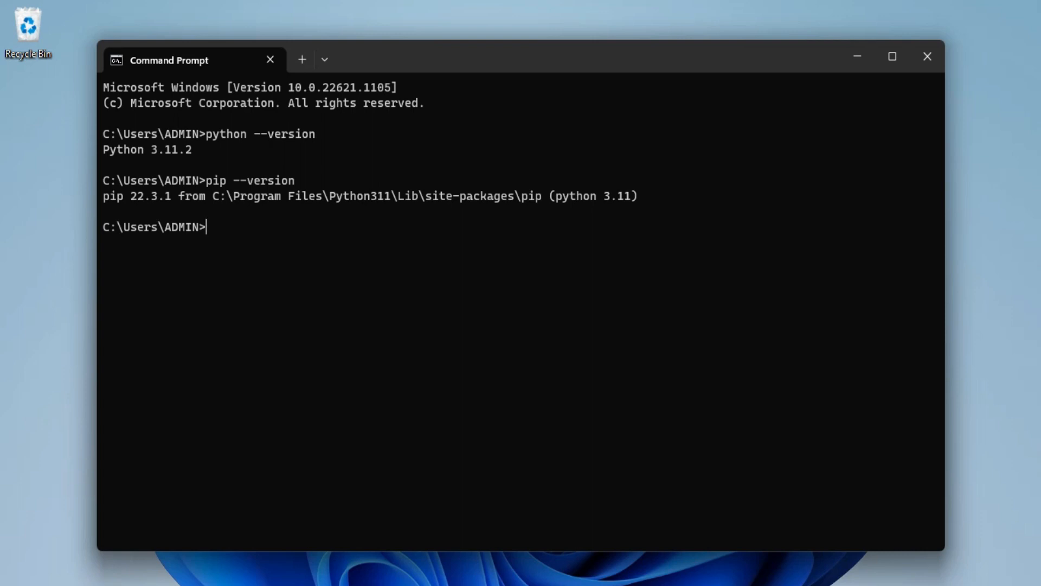
pyautogui.write('py')
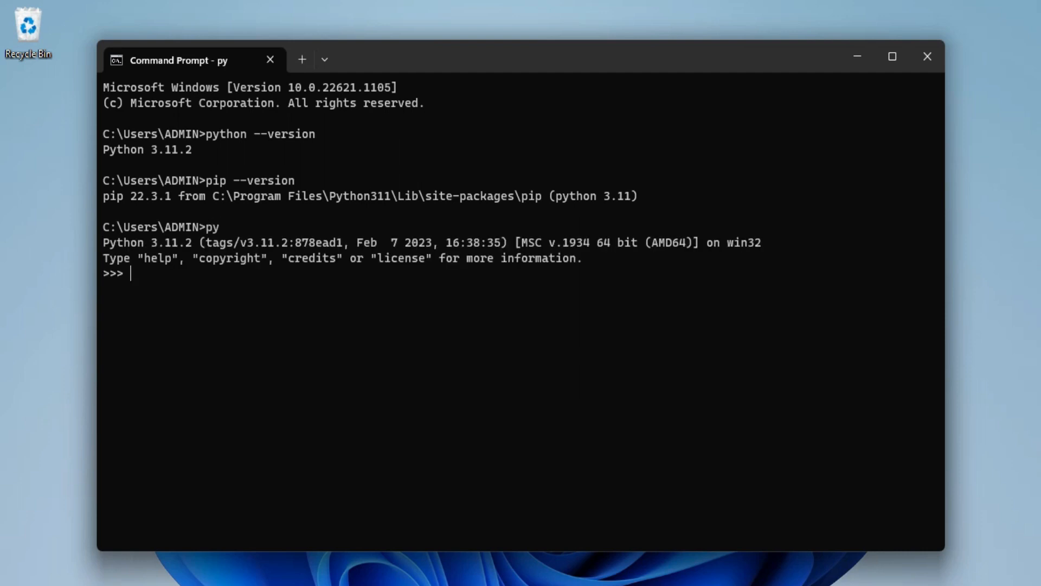
# - Run print("Hello World") in the interpreter, then close the Command Prompt window
pyautogui.write('pri')
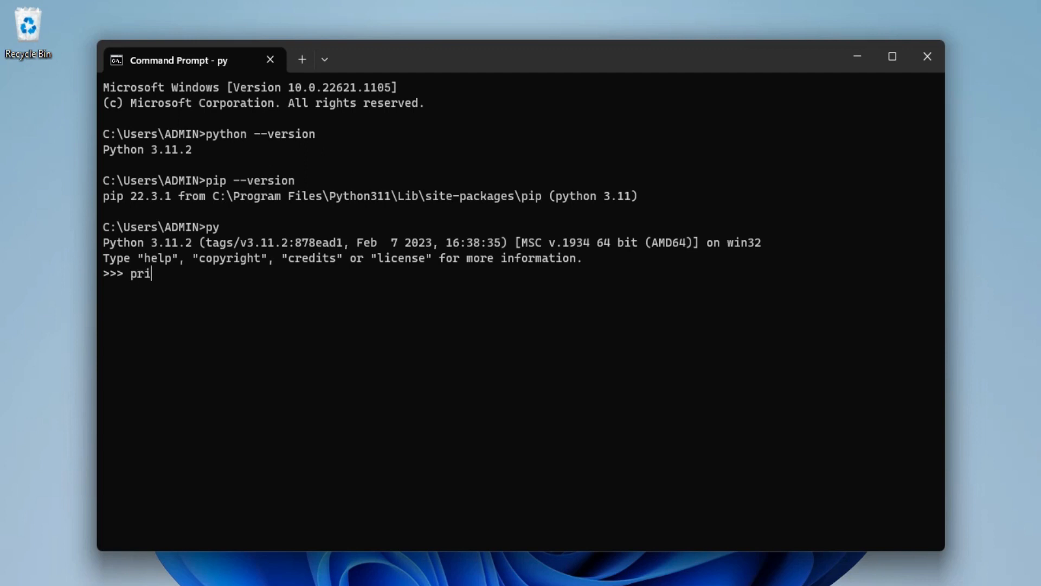
pyautogui.write('nt("Hello World")')
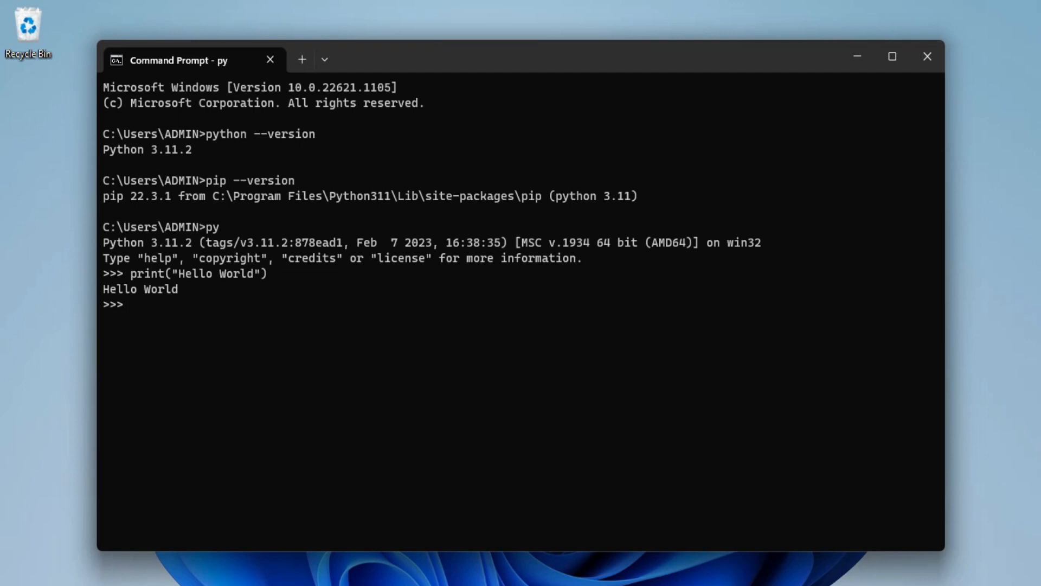
pyautogui.moveTo(927, 57)
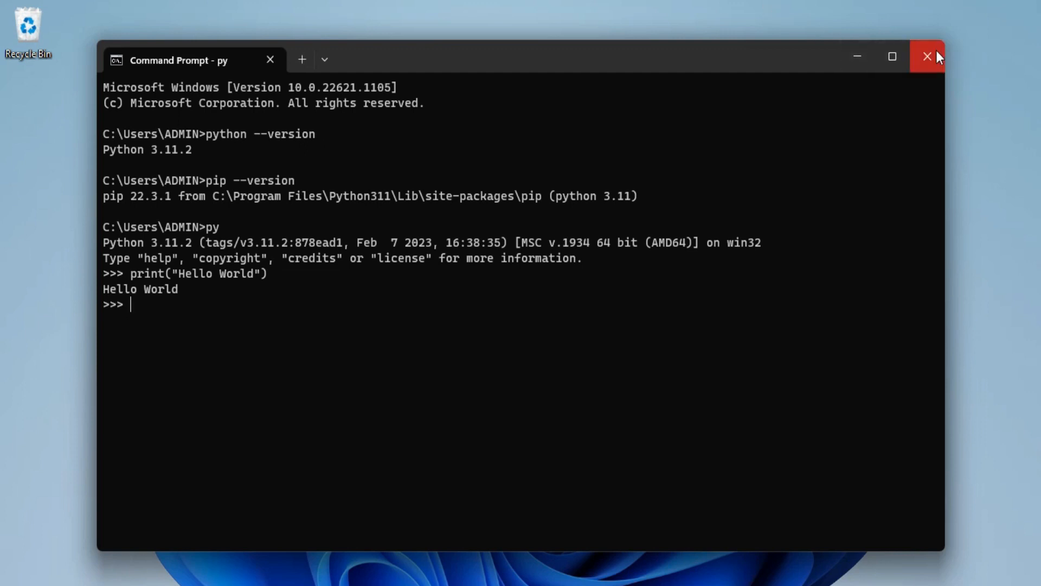
pyautogui.click(927, 57)
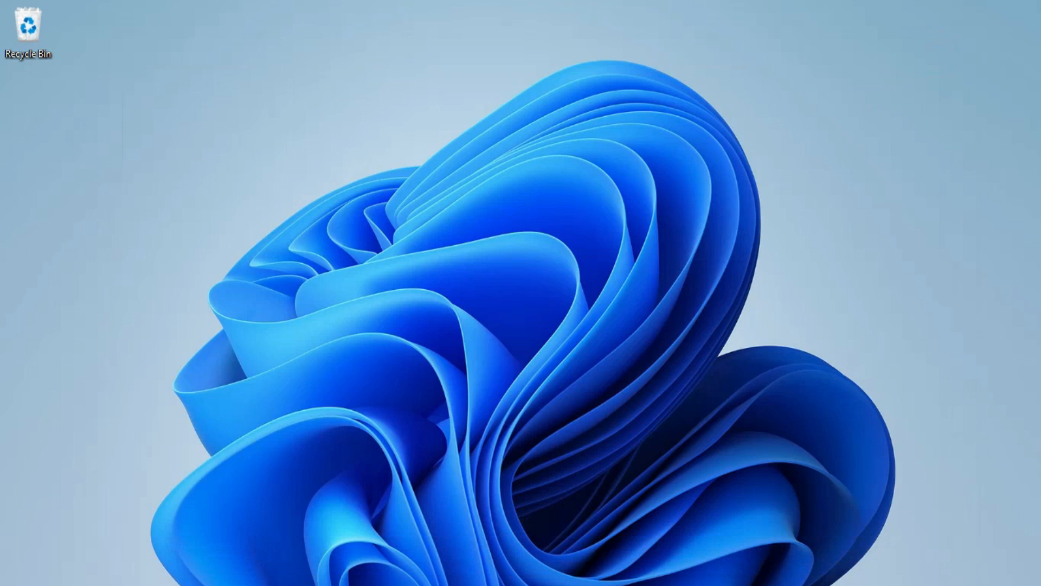
# - Launch IDLE from the Start search and maximize the shell window
pyautogui.write('idl')
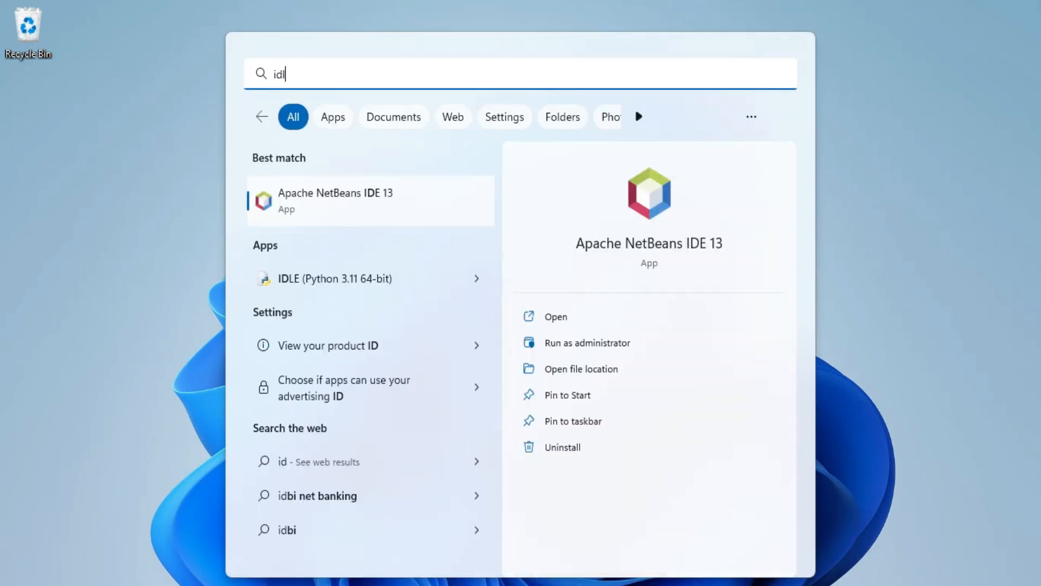
pyautogui.write('e')
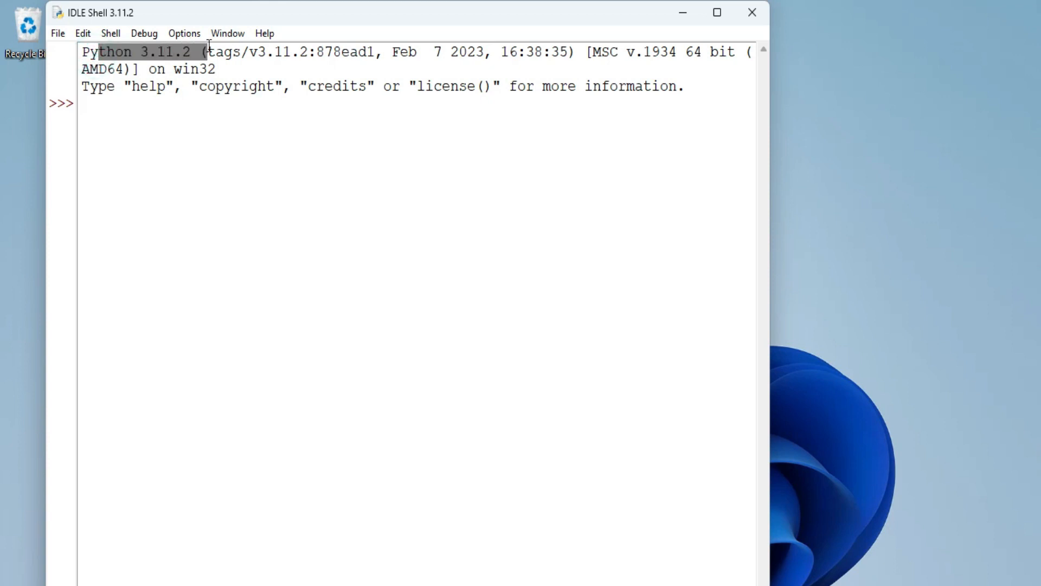
pyautogui.moveTo(716, 13)
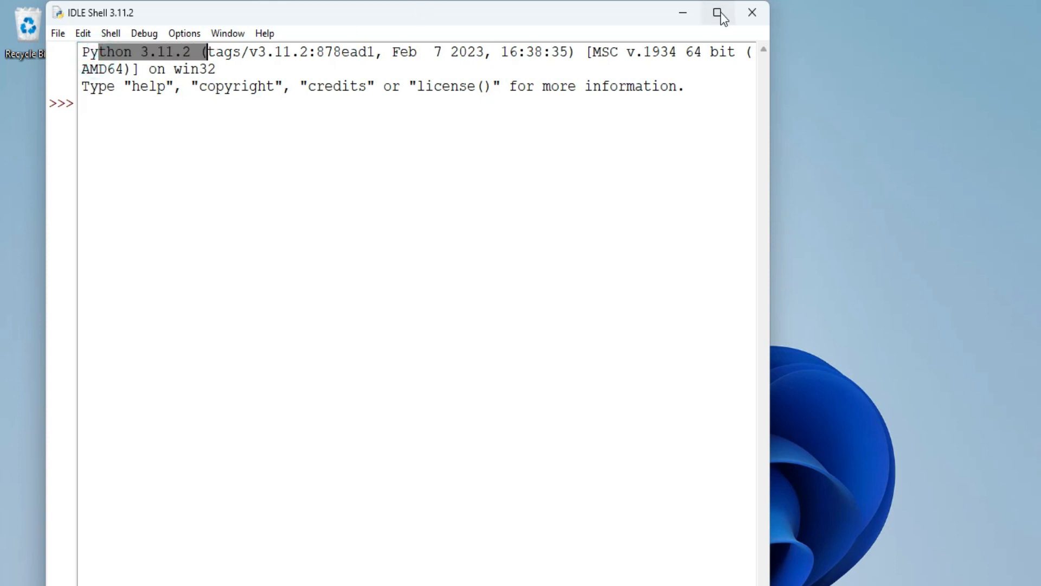
pyautogui.click(718, 13)
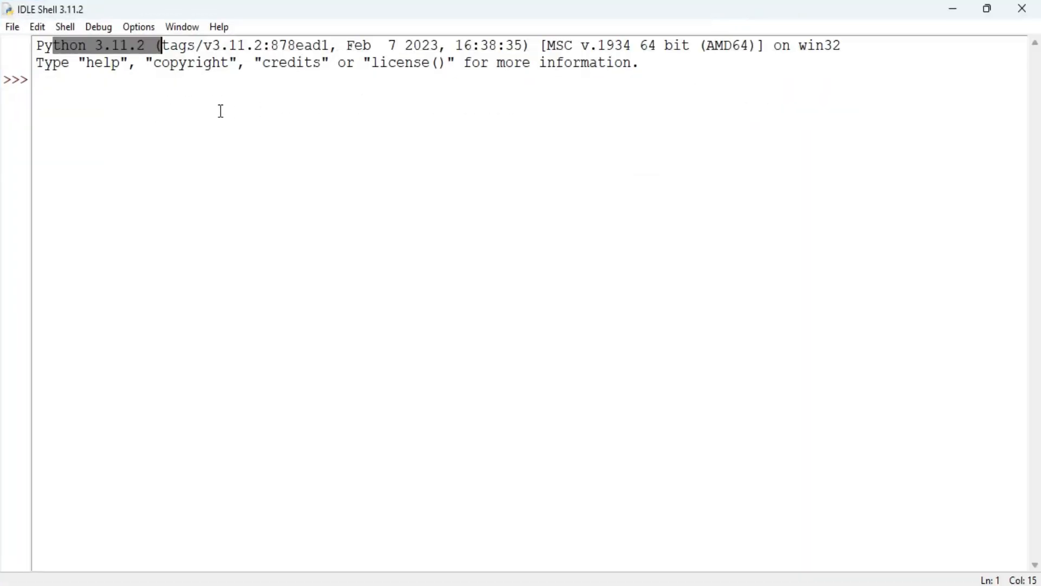
# - Run print('Welcome to my channel') in the IDLE shell
pyautogui.write('pr')
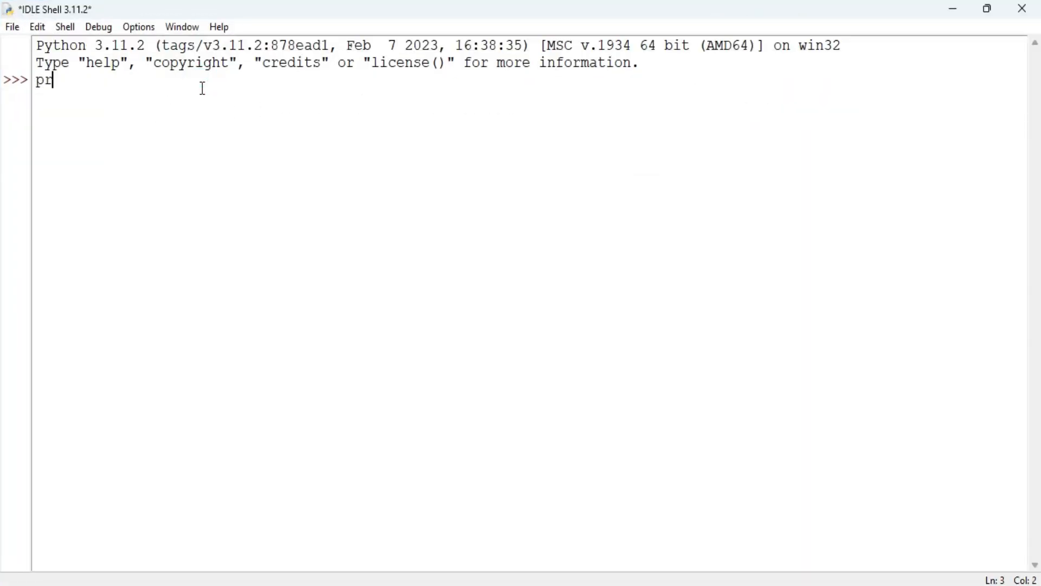
pyautogui.write('int')
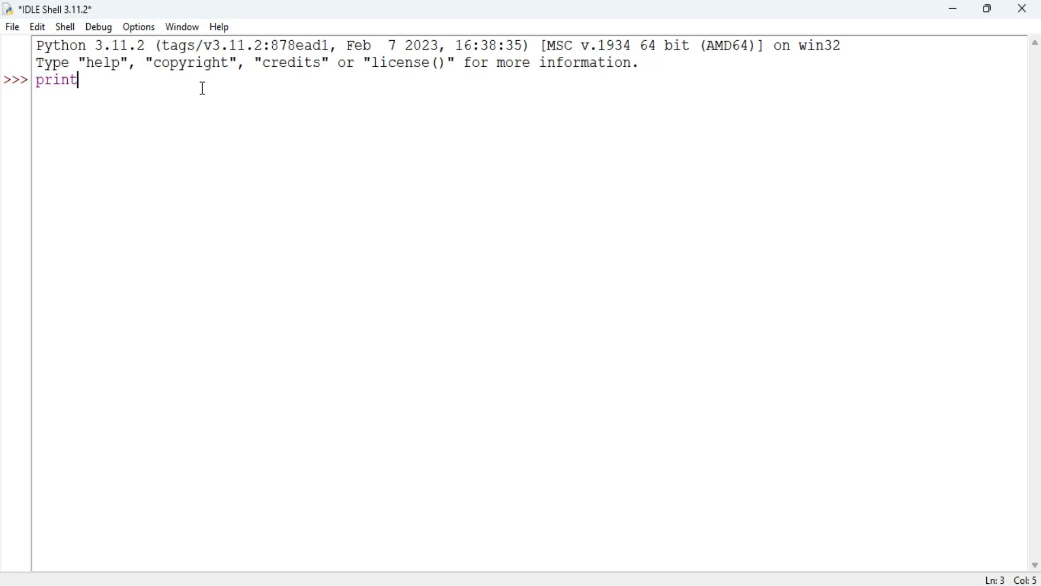
pyautogui.write("('Welcome to my channel")
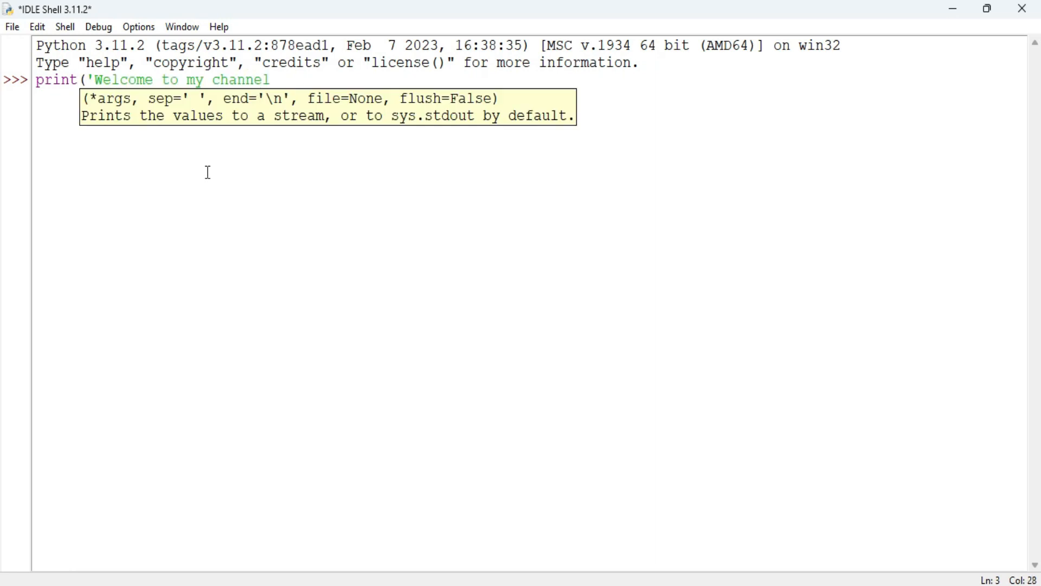
pyautogui.write('"')
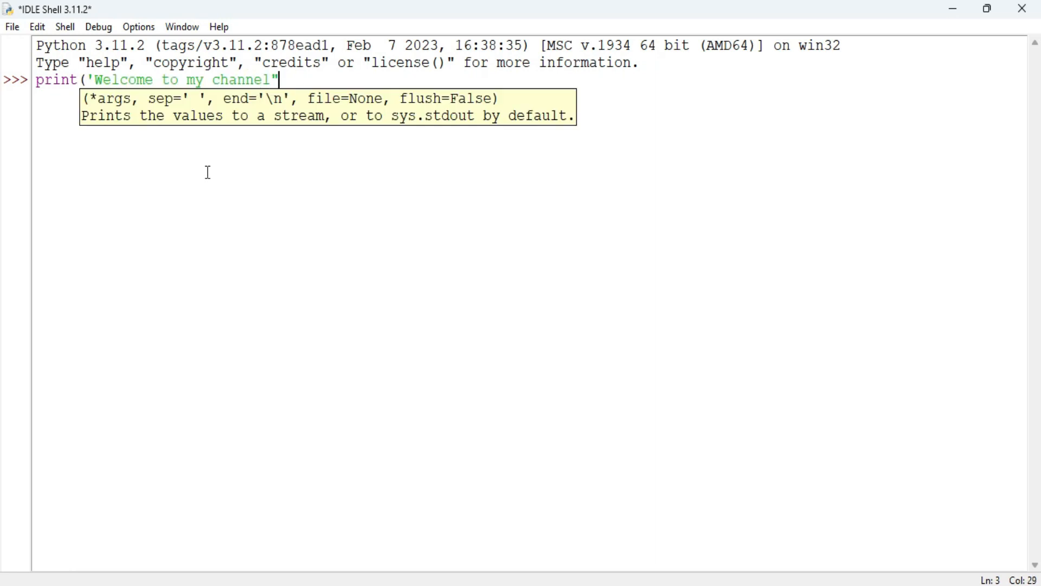
pyautogui.write(')')
pyautogui.press('Return')
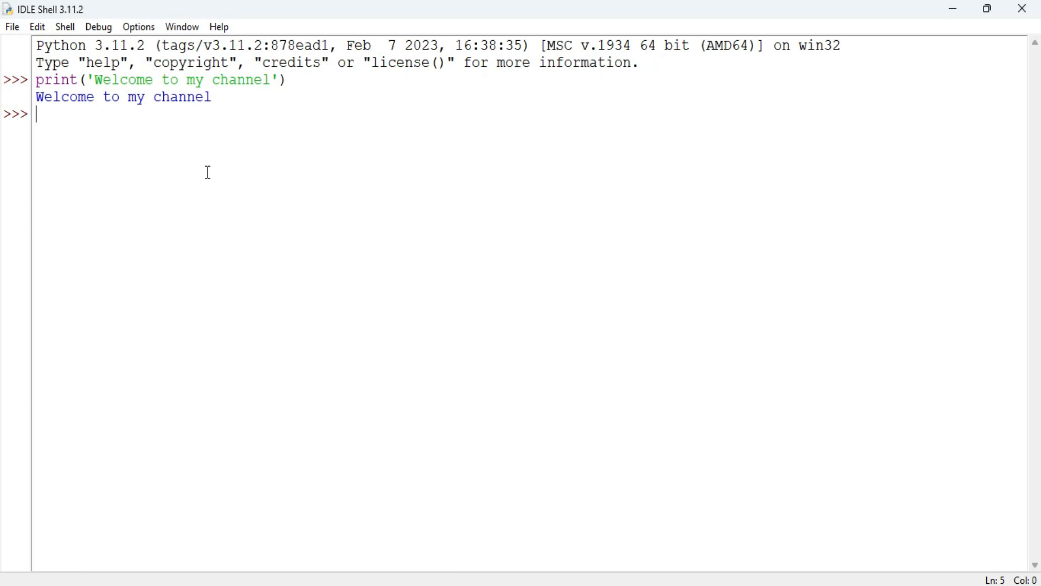
pyautogui.moveTo(12, 66)
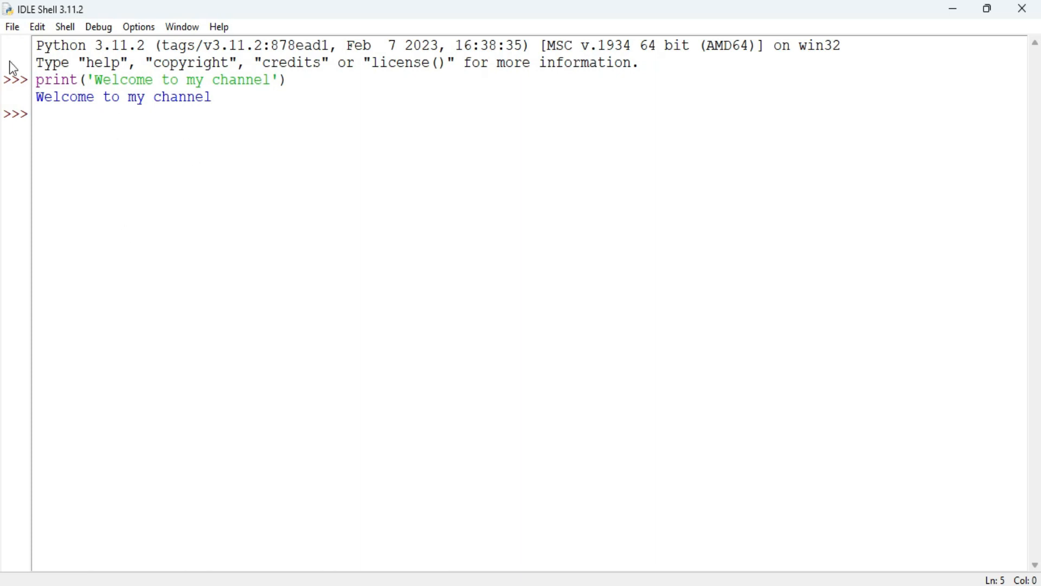
pyautogui.click(11, 26)
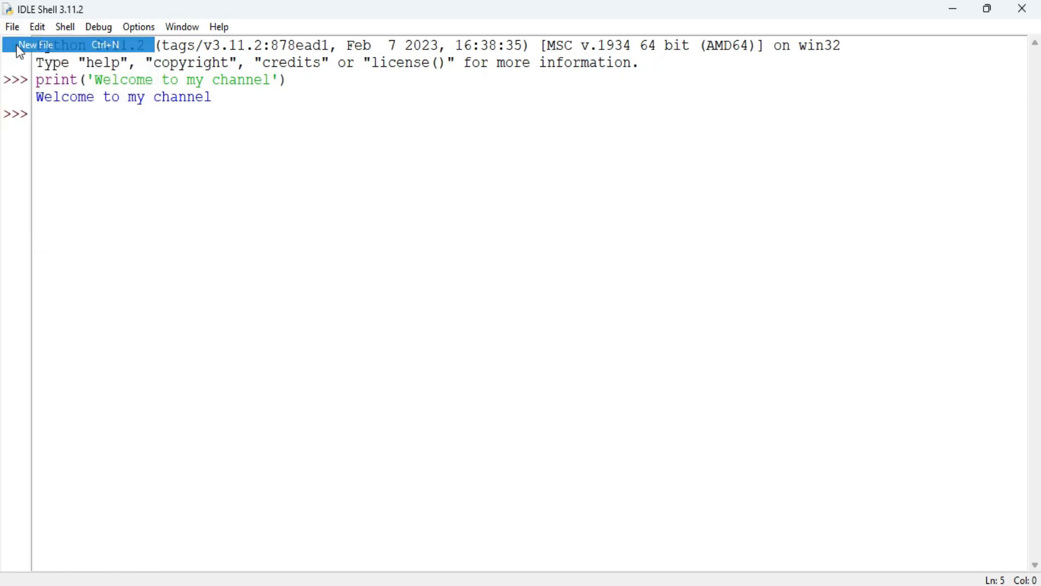
# - Create a new maximized script file for print("Thanks for watching")
pyautogui.click(35, 45)
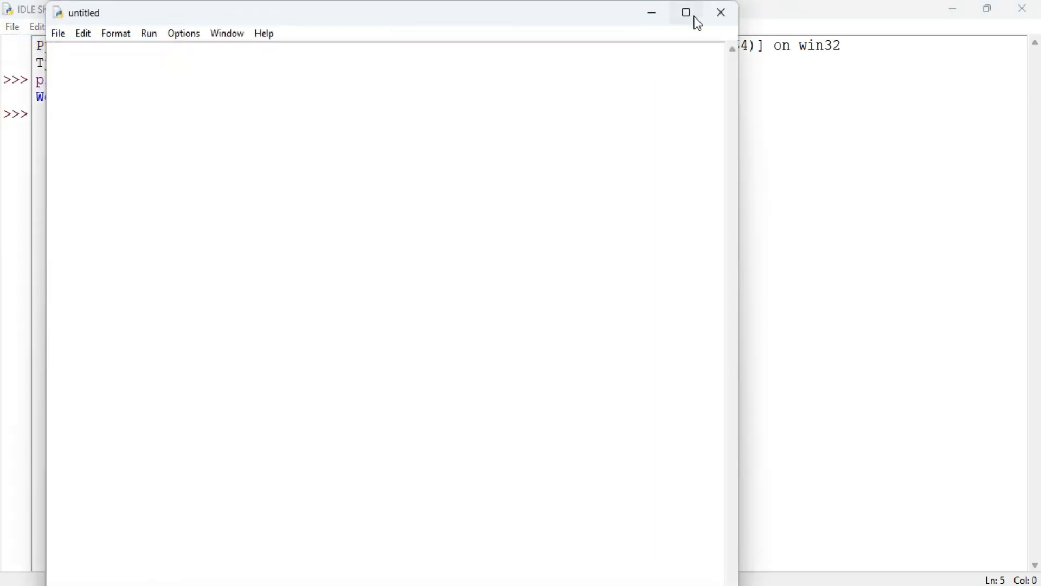
pyautogui.click(686, 12)
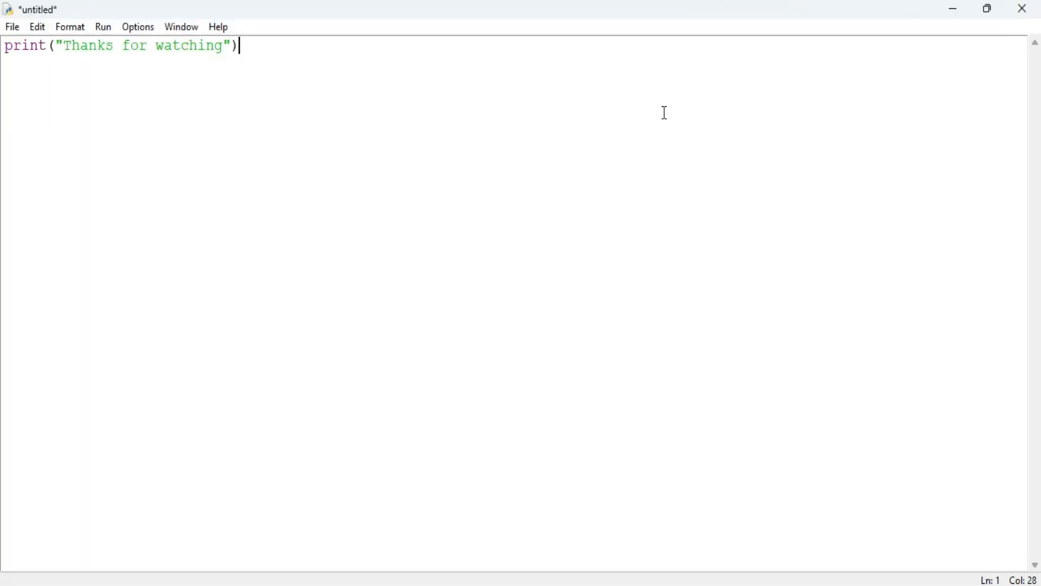
pyautogui.moveTo(585, 117)
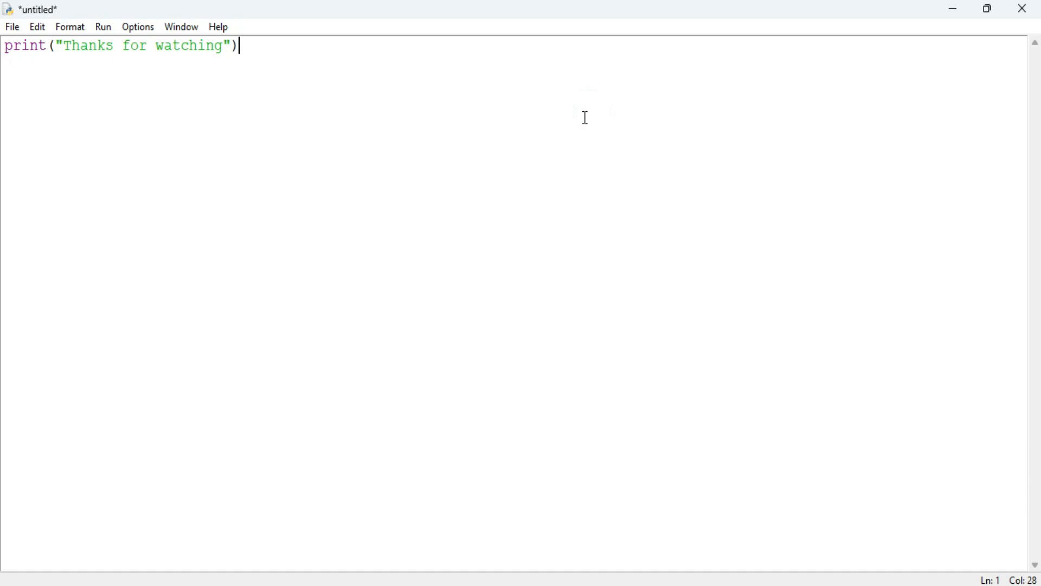
pyautogui.click(11, 26)
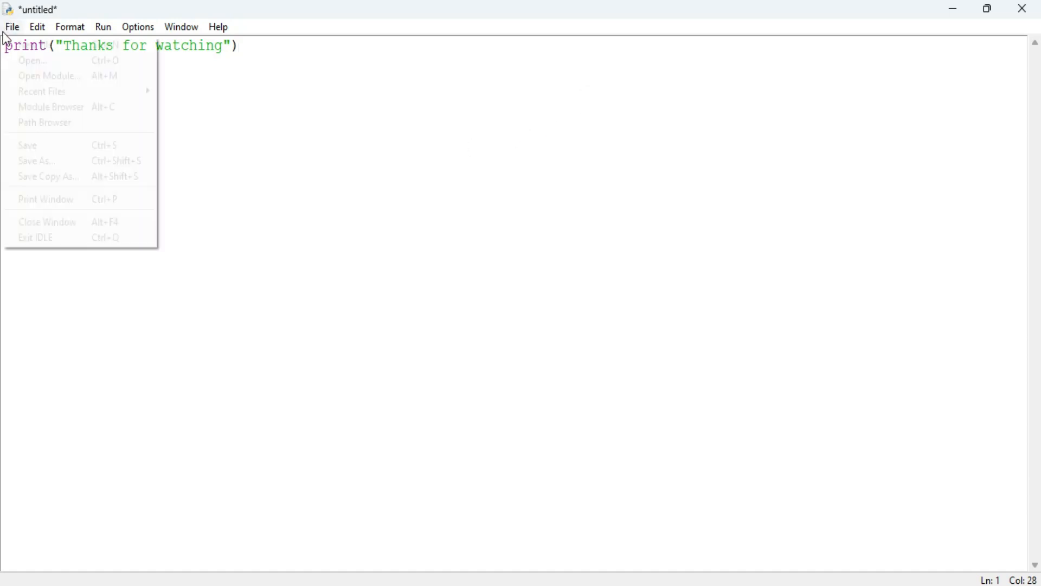
pyautogui.moveTo(36, 161)
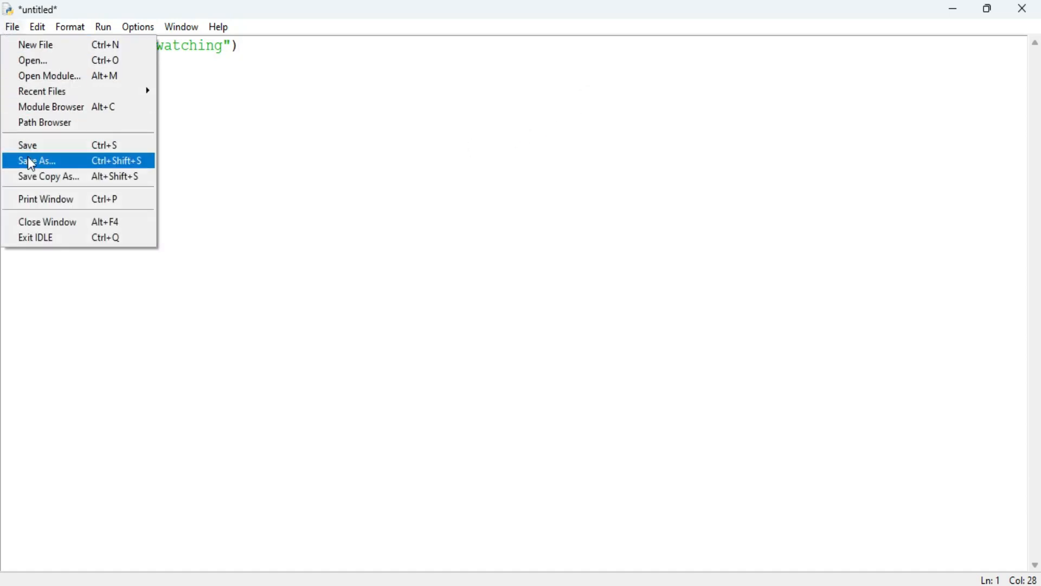
# - Save the new IDLE script as hello.py in the cscorner folder on drive D
pyautogui.click(37, 161)
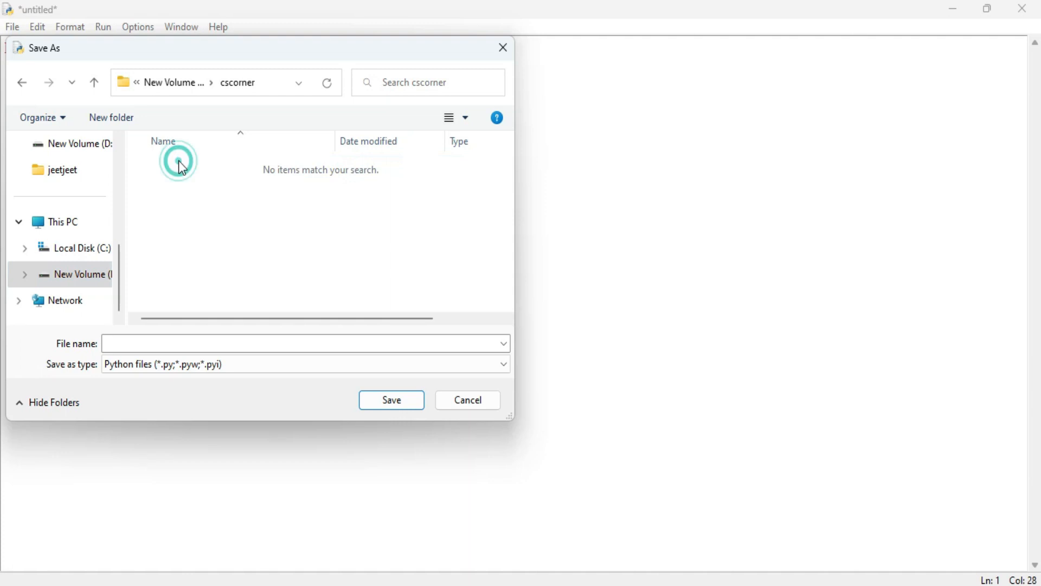
pyautogui.write('h')
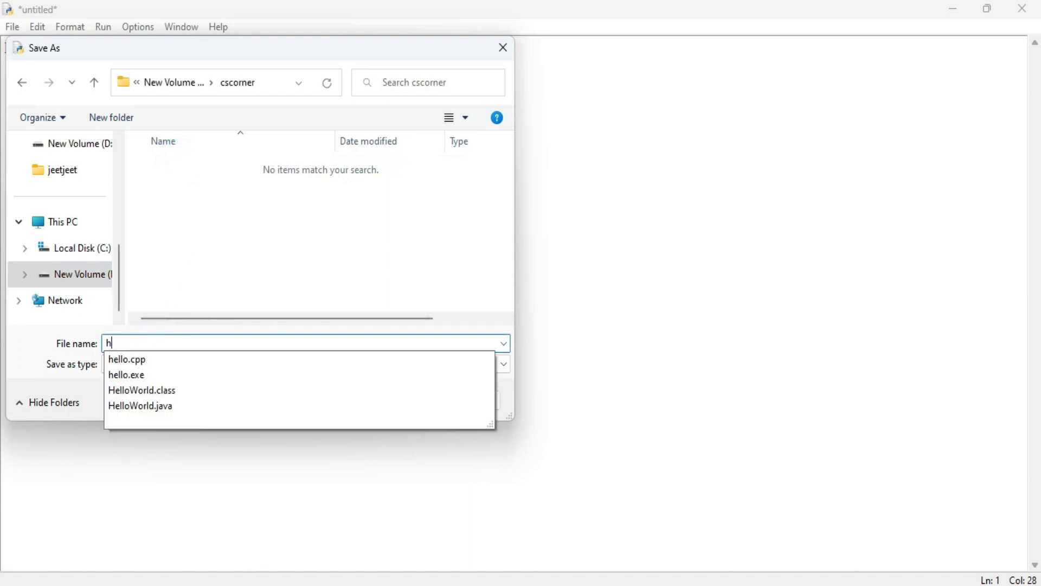
pyautogui.write('ello')
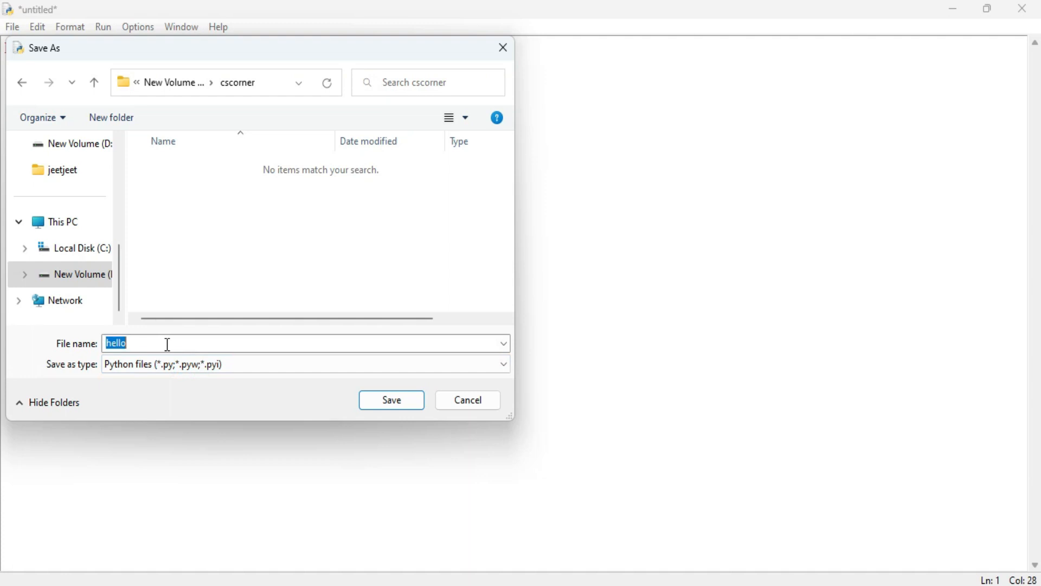
pyautogui.click(390, 400)
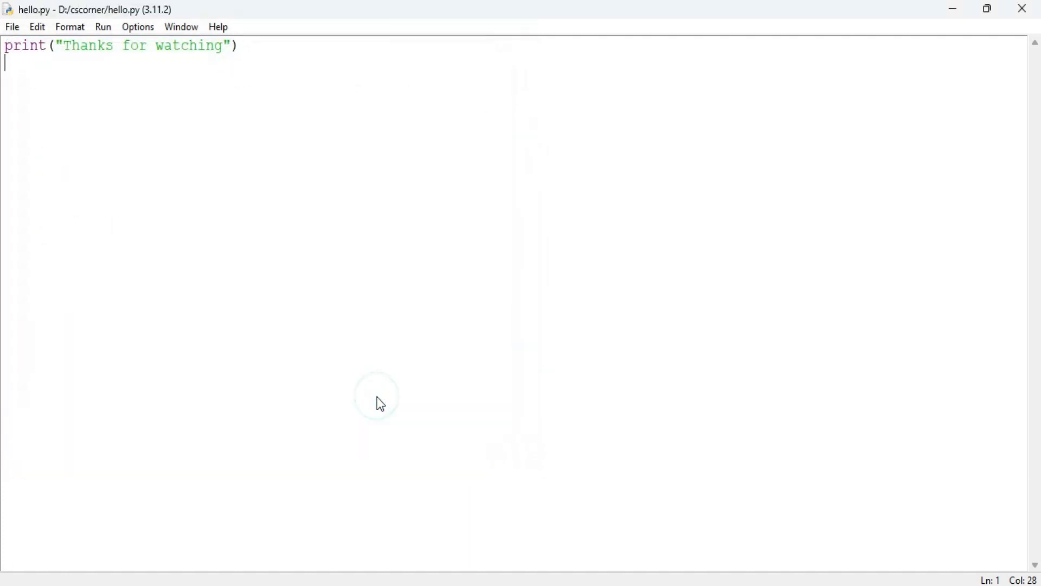
# - Run hello.py via Run Module so the shell prints "Thanks for watching"
pyautogui.click(102, 26)
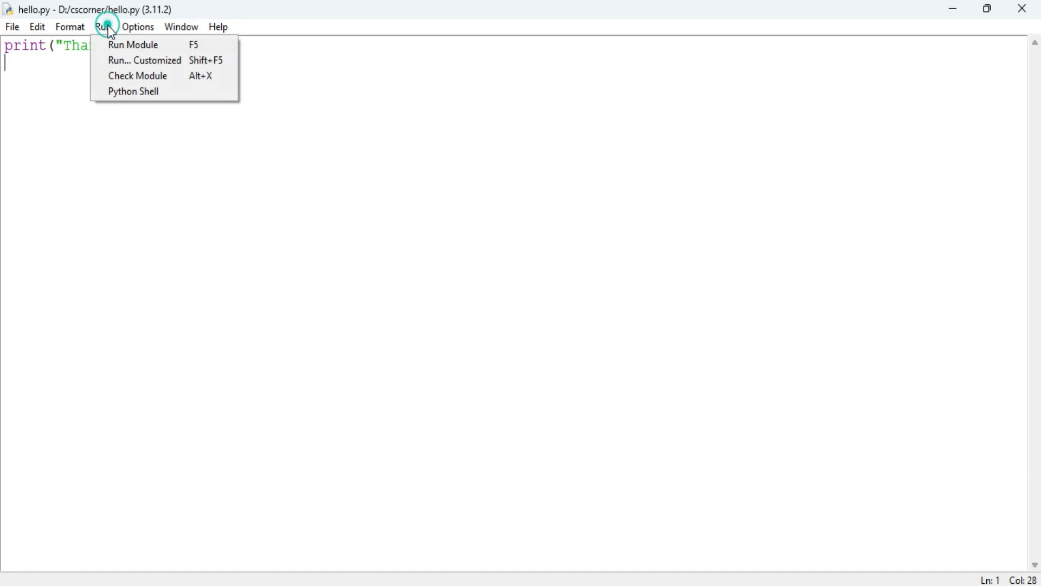
pyautogui.click(132, 44)
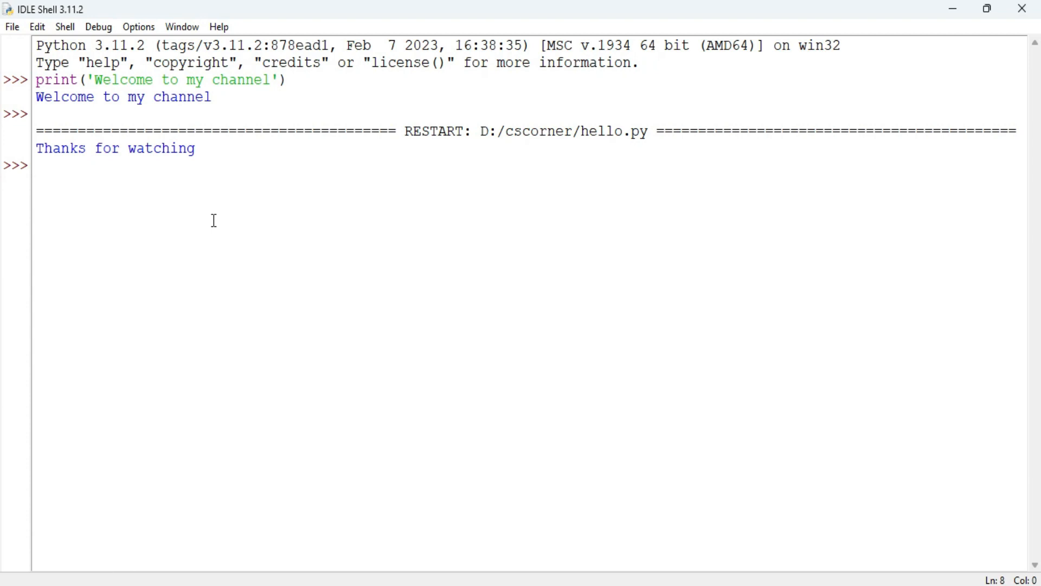
pyautogui.moveTo(434, 122)
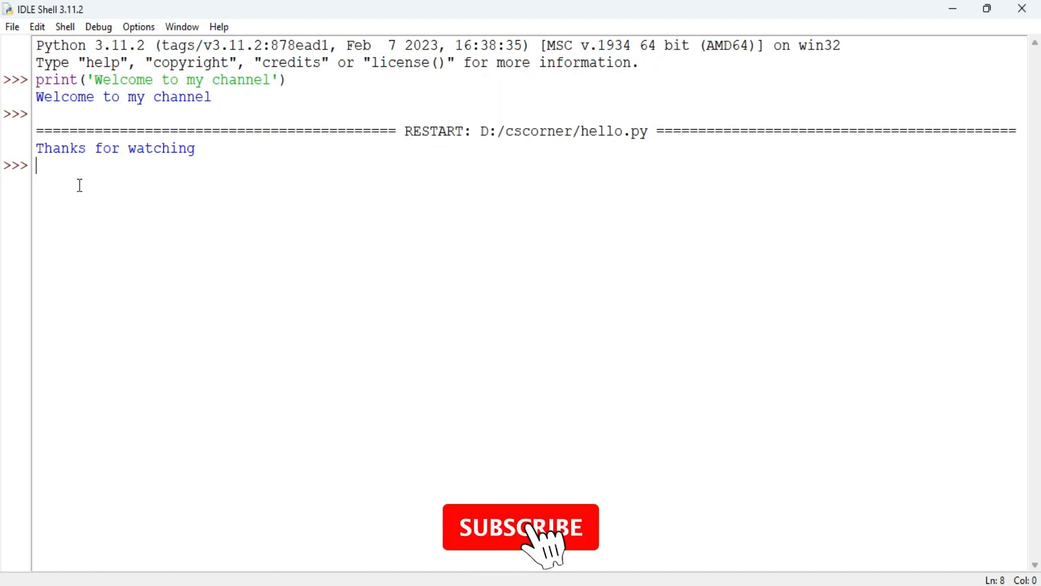
pyautogui.click(521, 527)
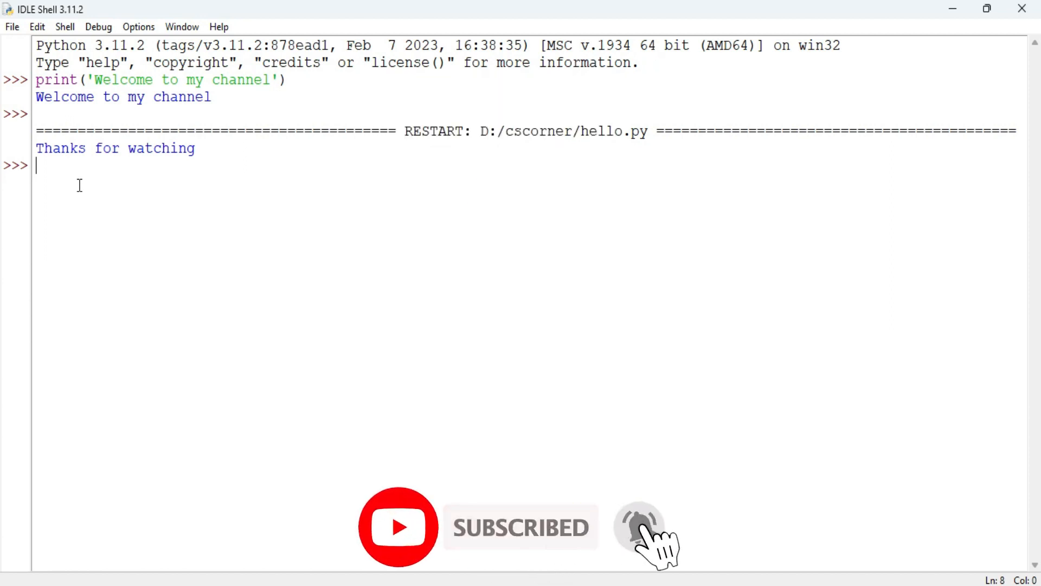